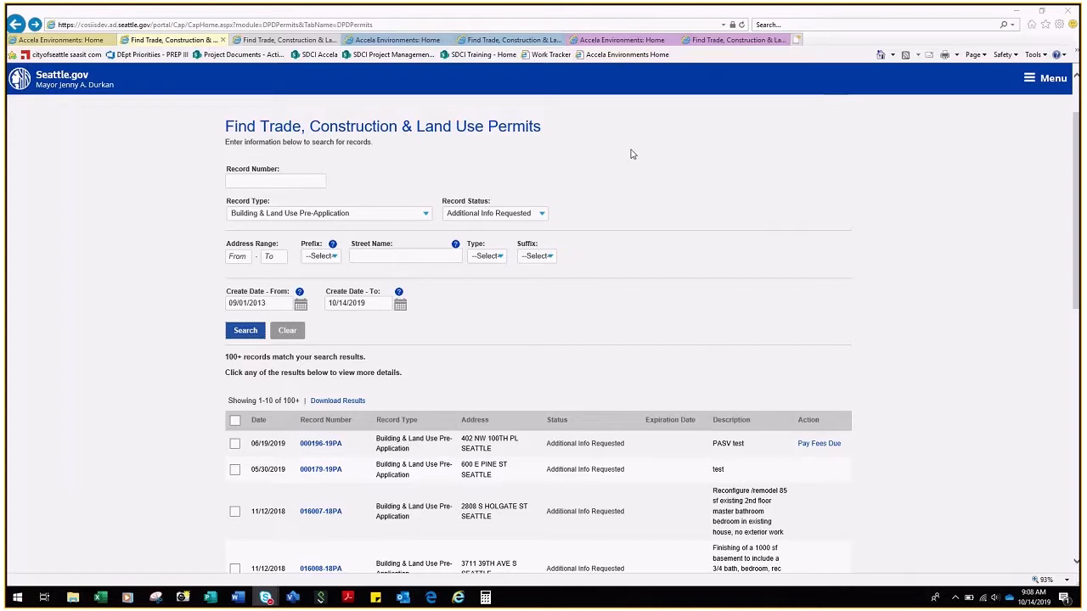
mouse_move(291, 224)
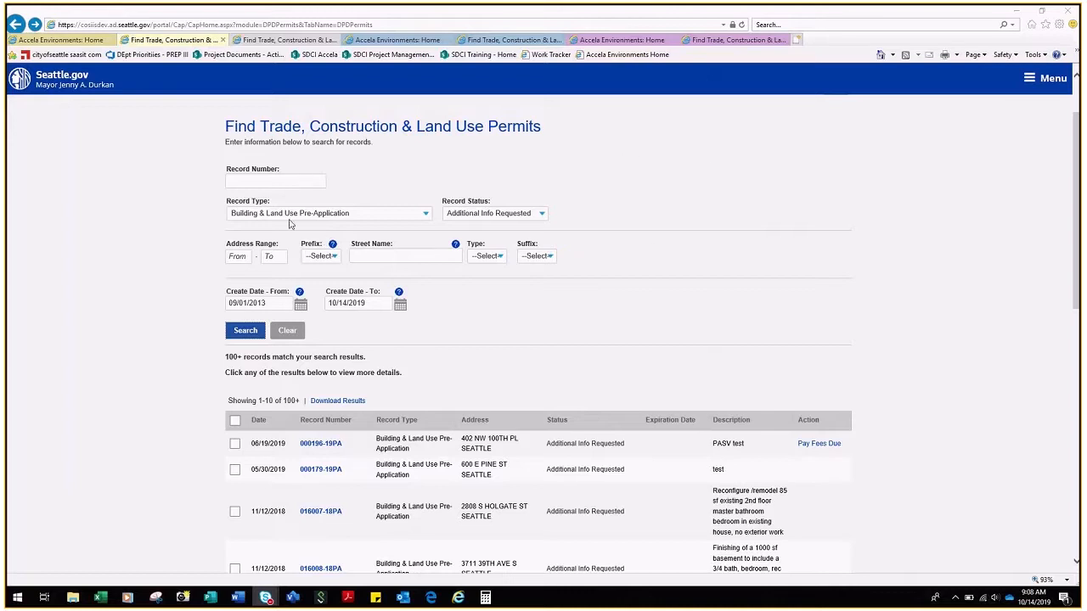
- Open record 000196-19PA and show its status workflow
scroll("down", 3)
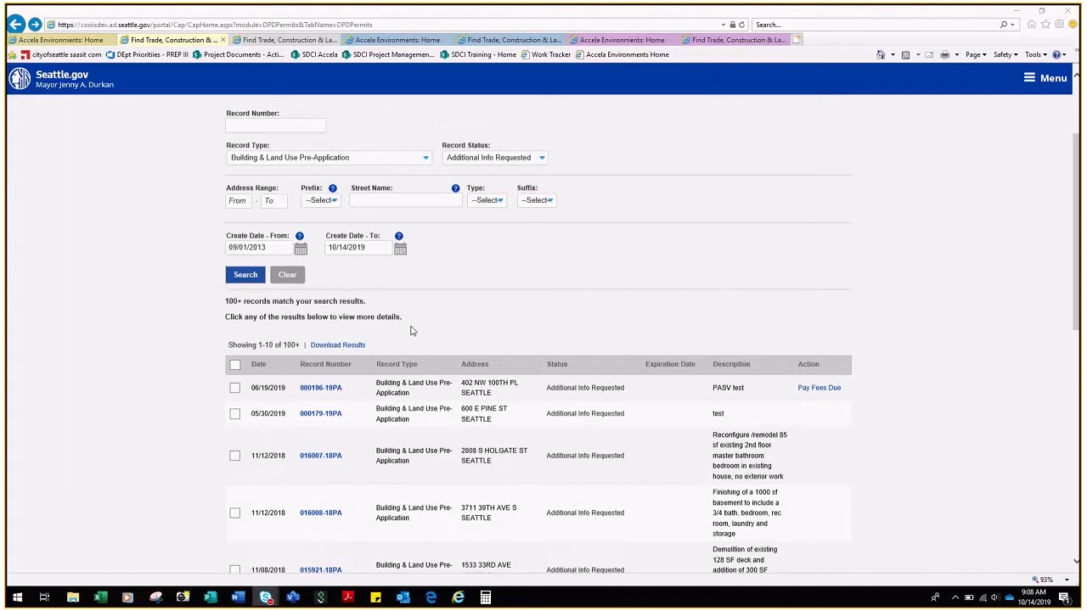
scroll("down", 3)
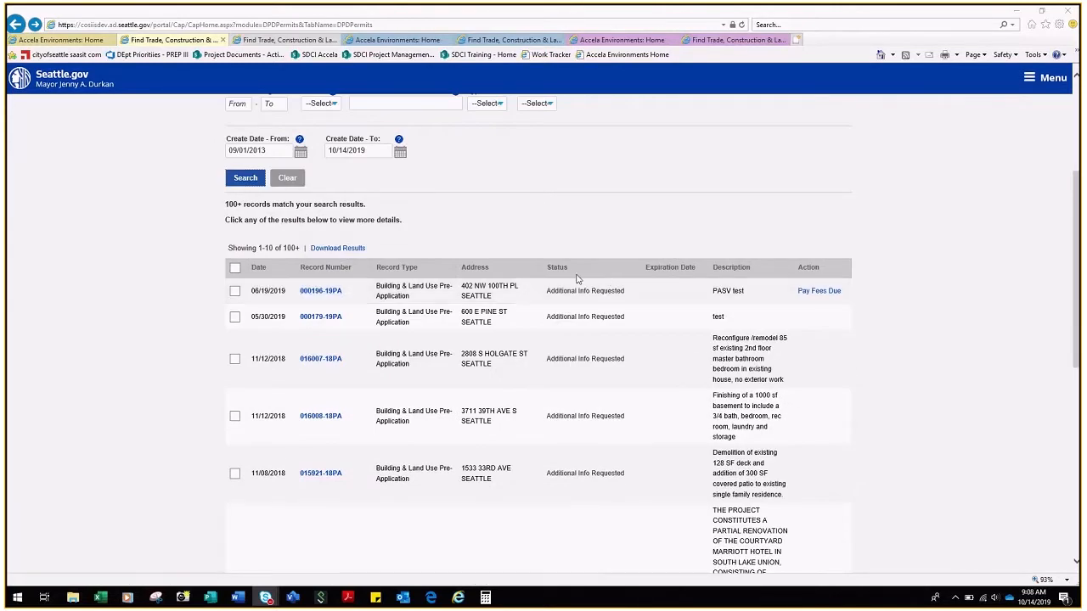
mouse_move(577, 272)
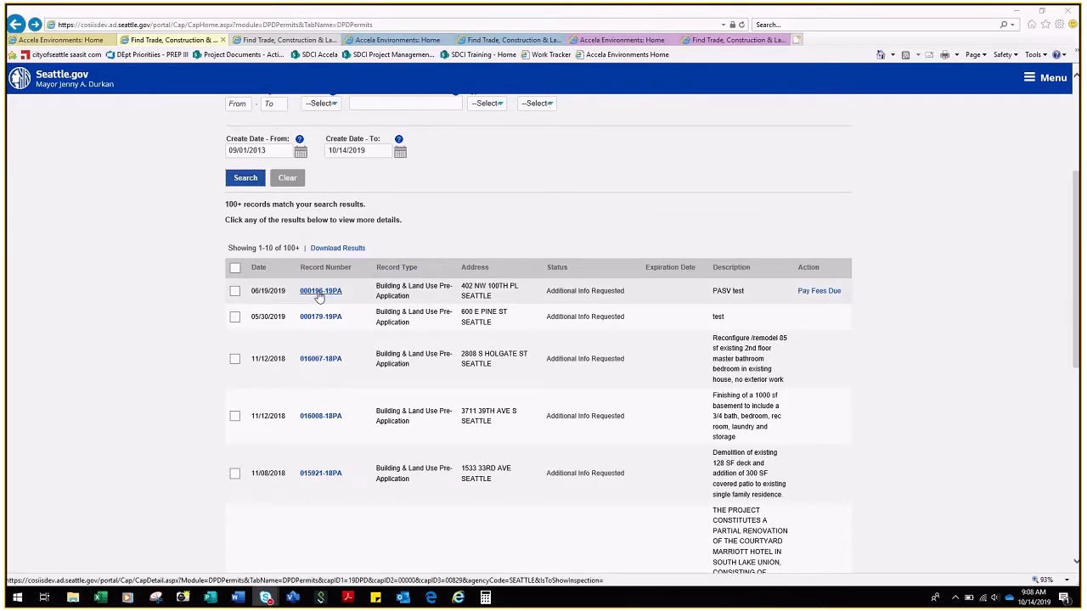
mouse_move(326, 295)
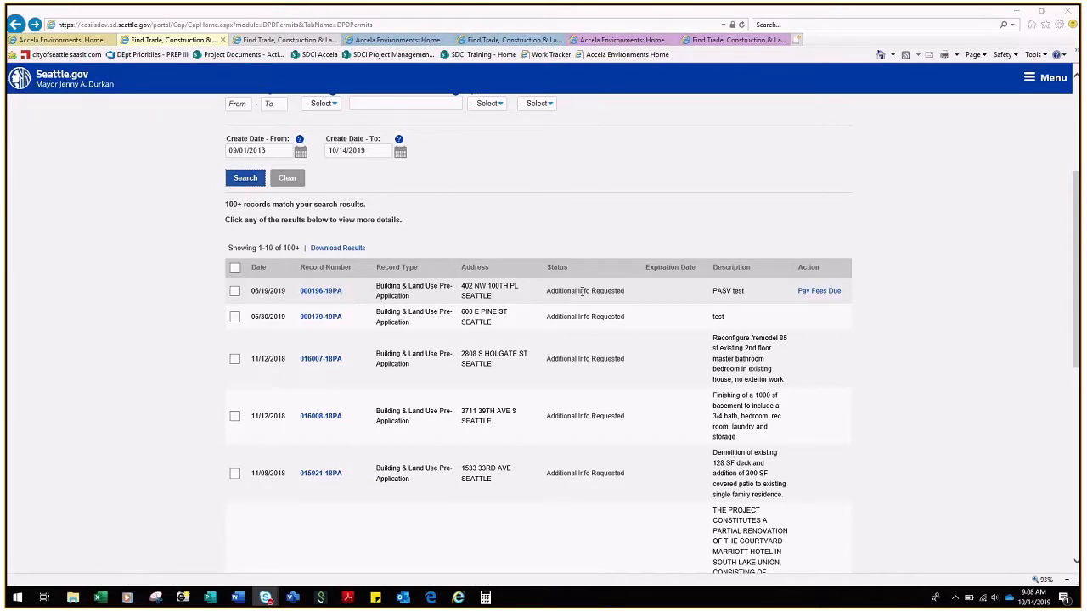
mouse_move(627, 297)
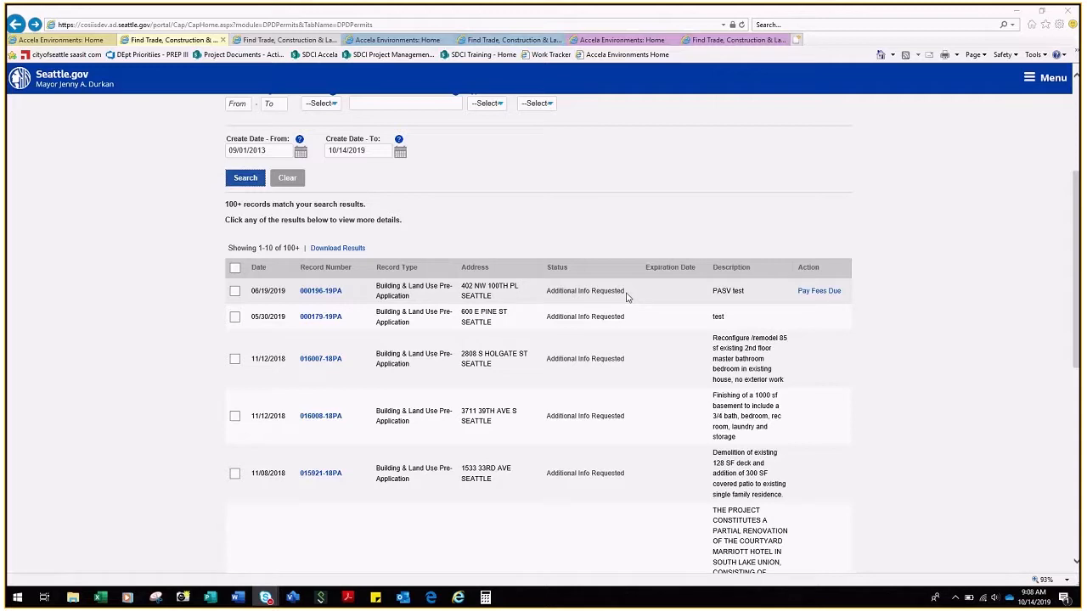
mouse_move(382, 348)
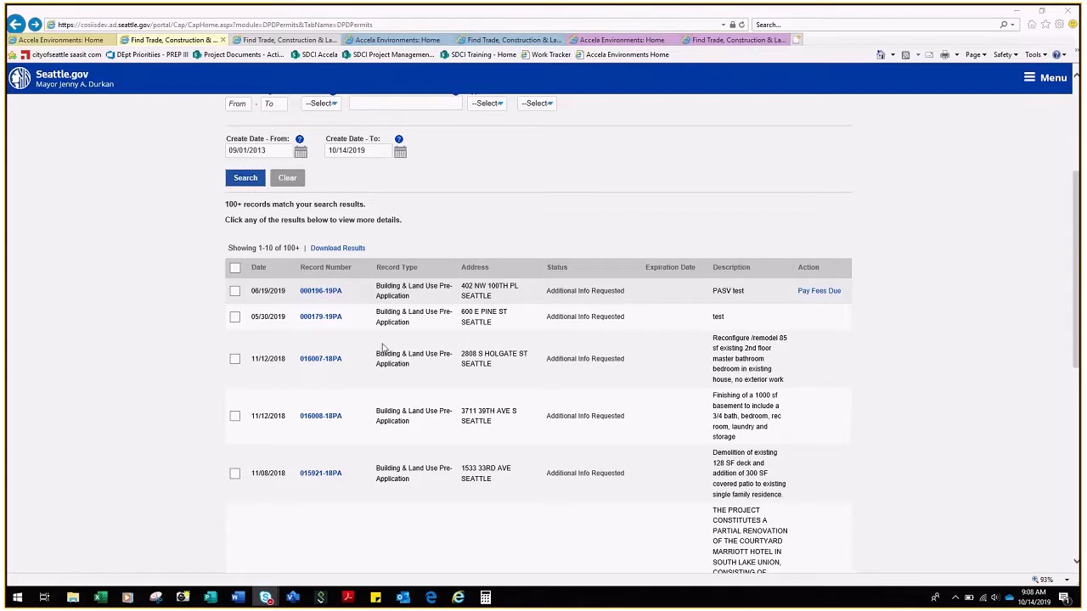
mouse_move(321, 290)
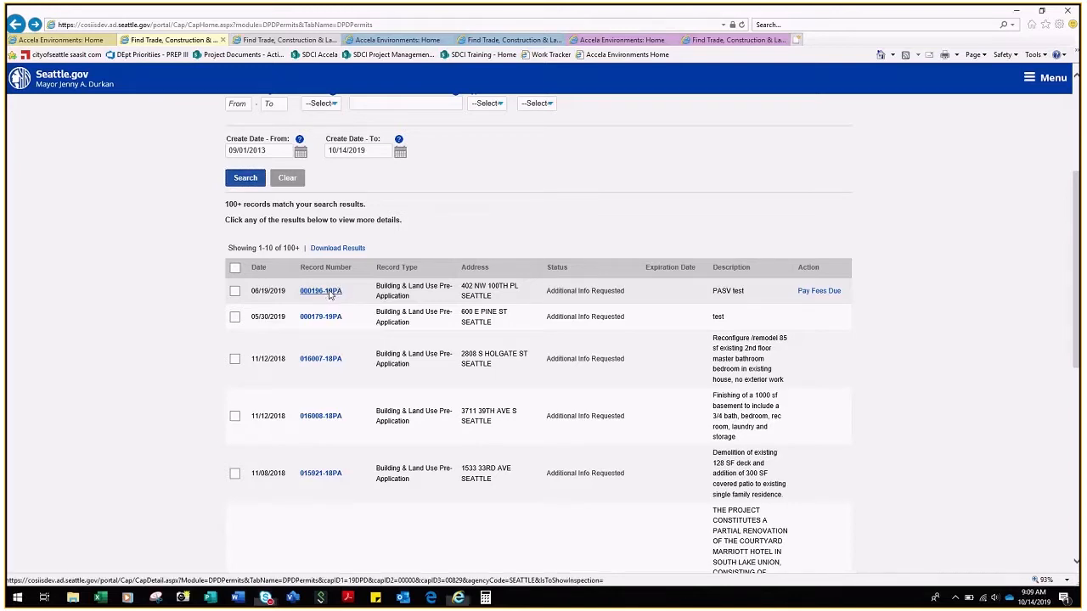
left_click(319, 290)
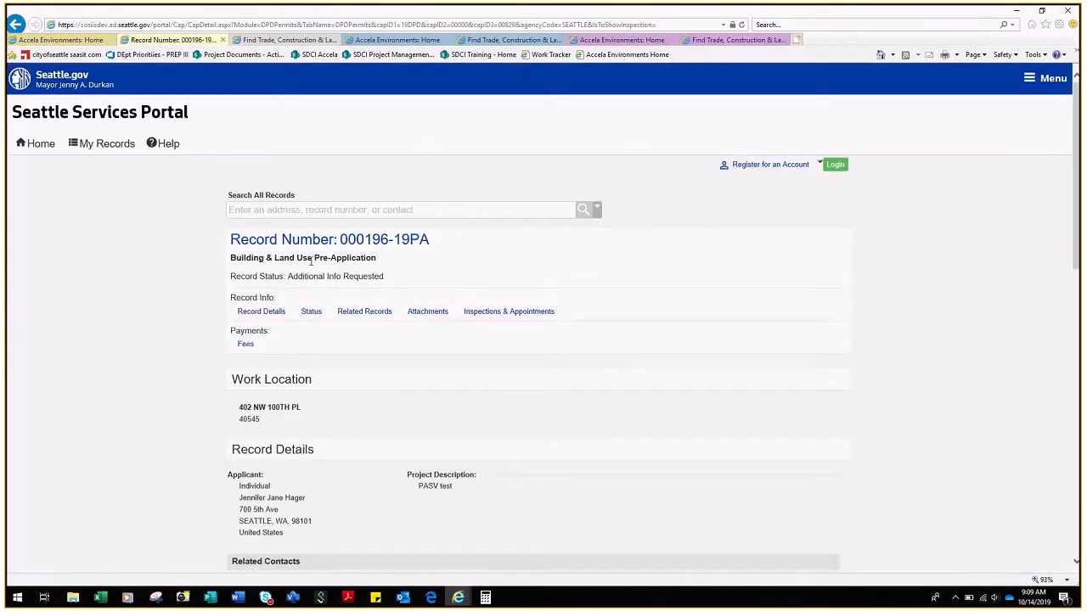
left_click(311, 311)
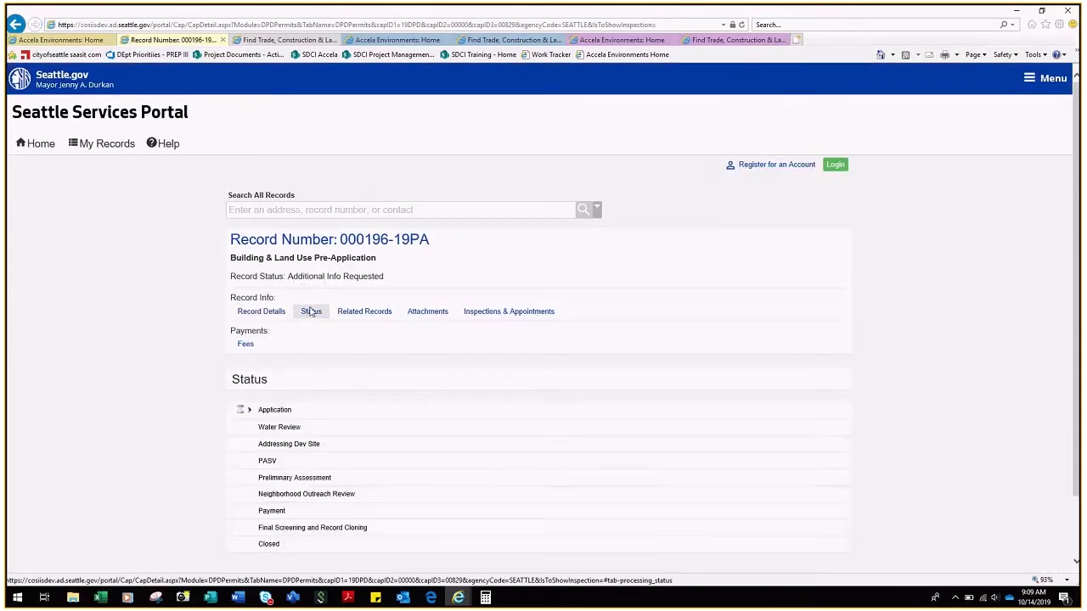
- Expand the Application status history and reveal the Additional Info Requested comment about site plan info
scroll("down", 3)
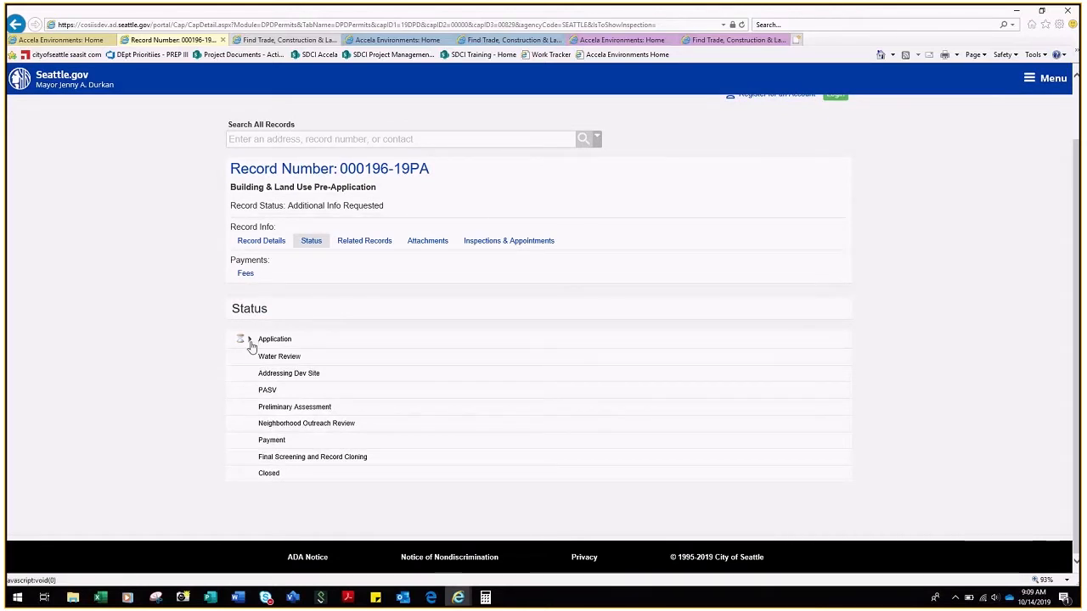
left_click(242, 340)
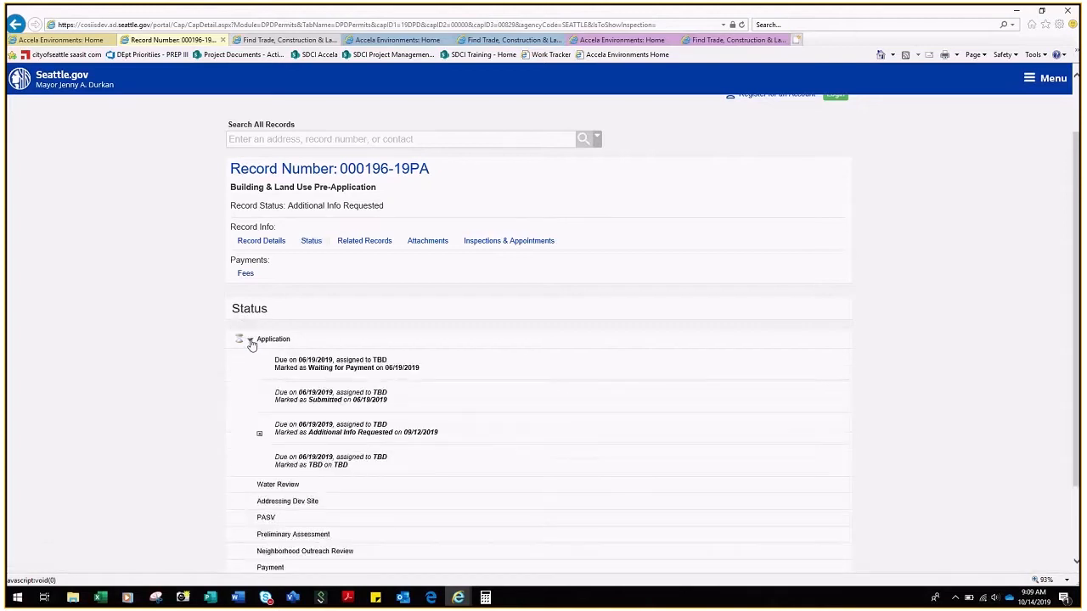
scroll("down", 3)
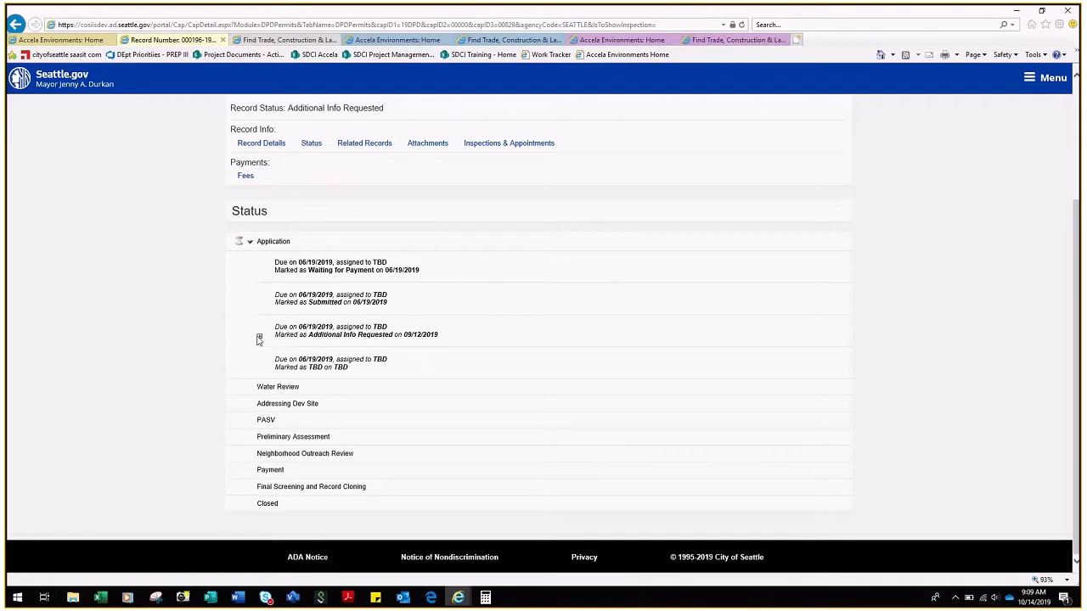
left_click(258, 336)
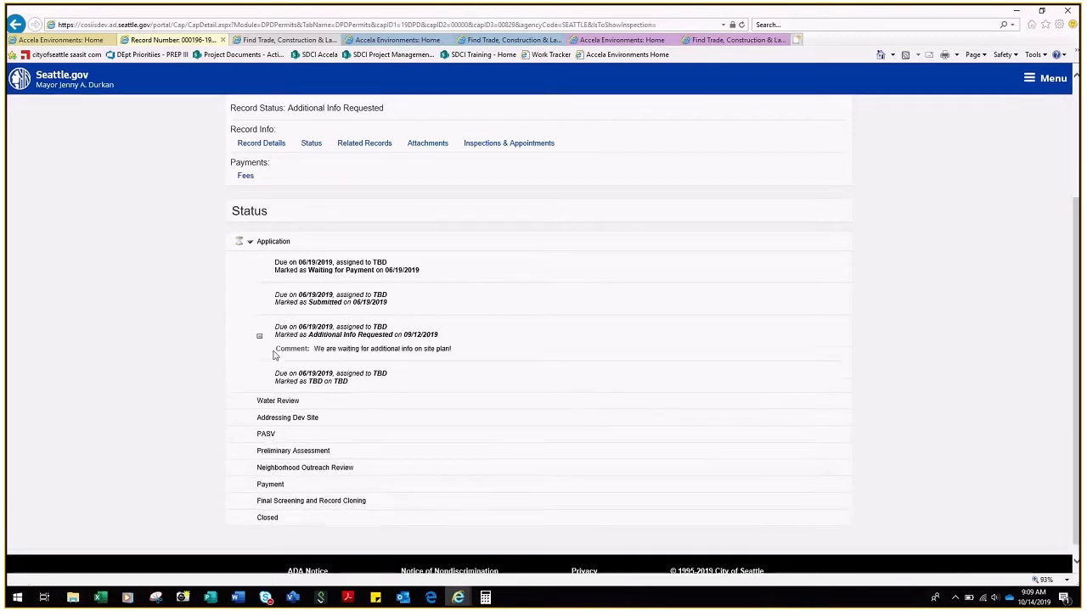
mouse_move(326, 360)
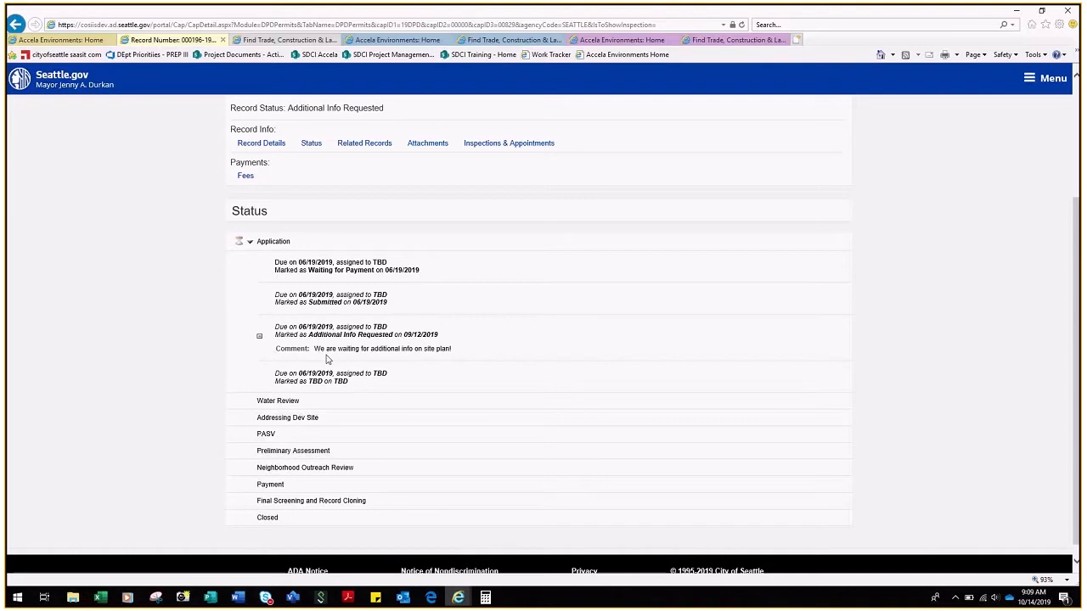
mouse_move(451, 350)
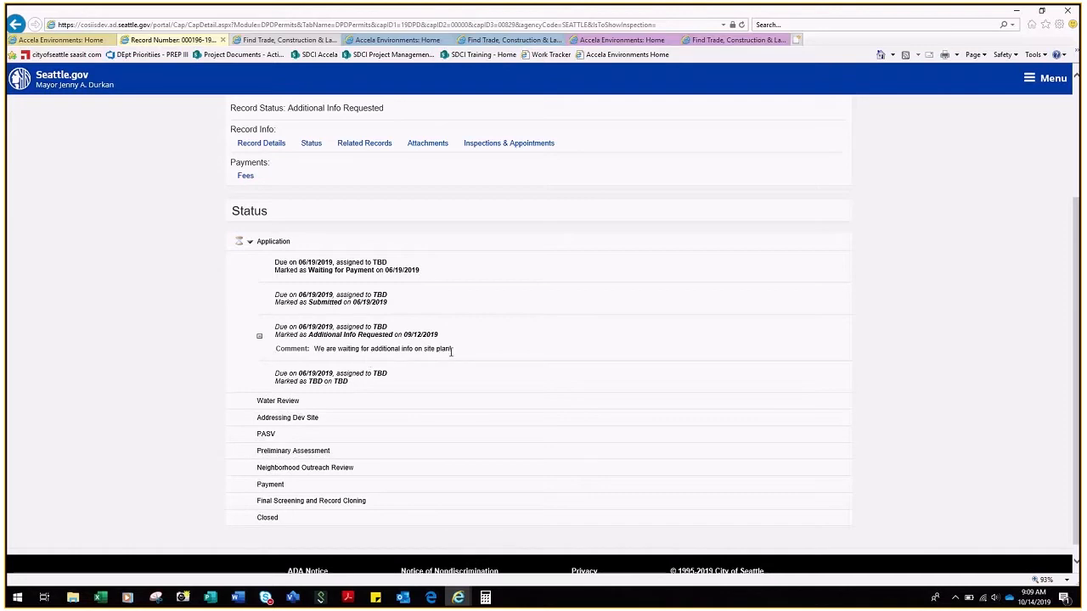
mouse_move(458, 360)
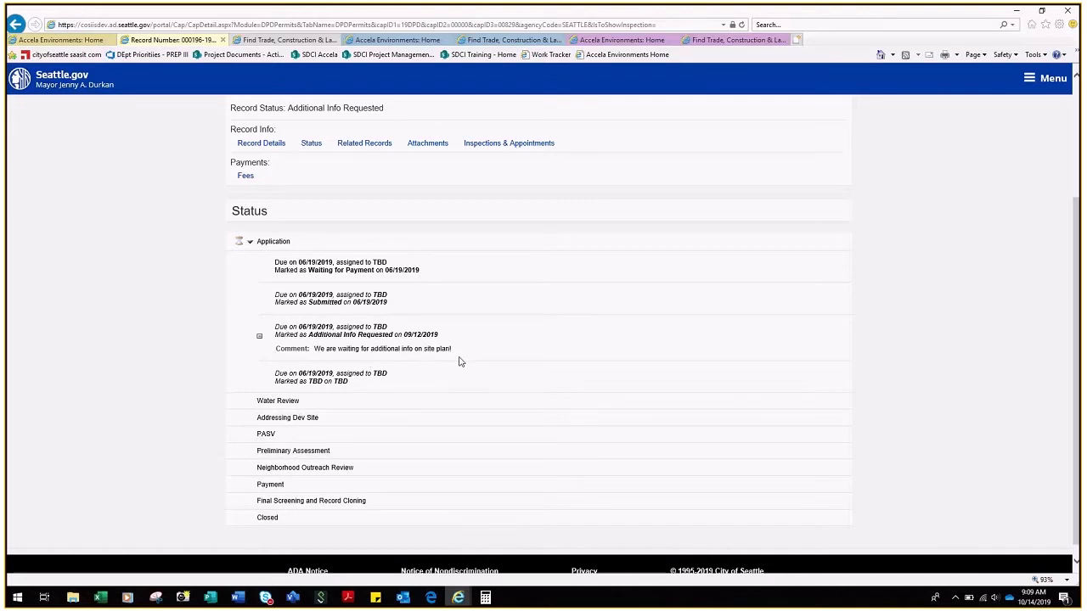
scroll("up", 3)
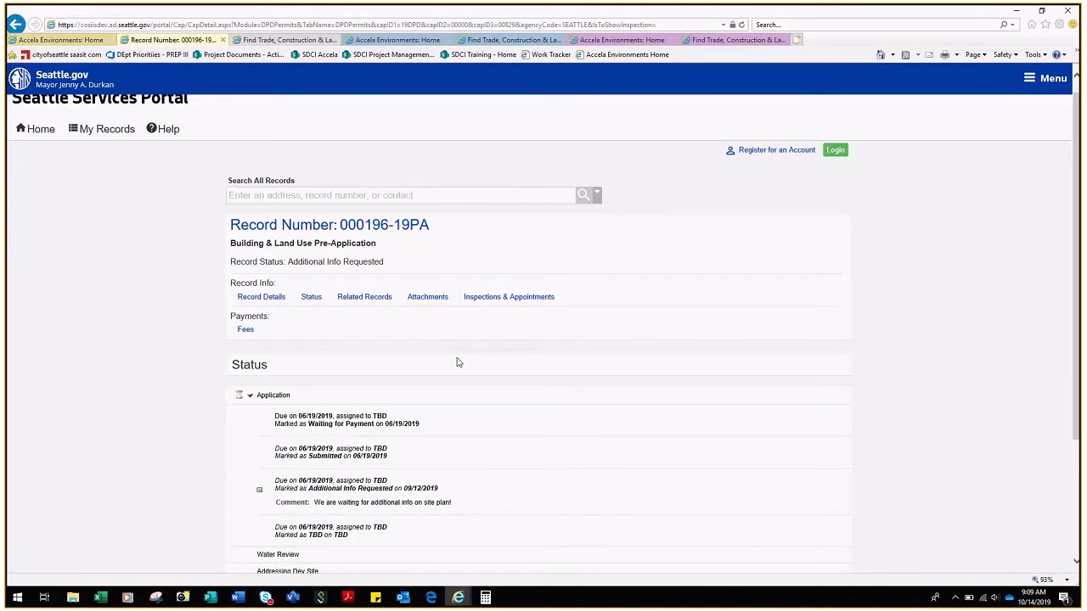
mouse_move(355, 360)
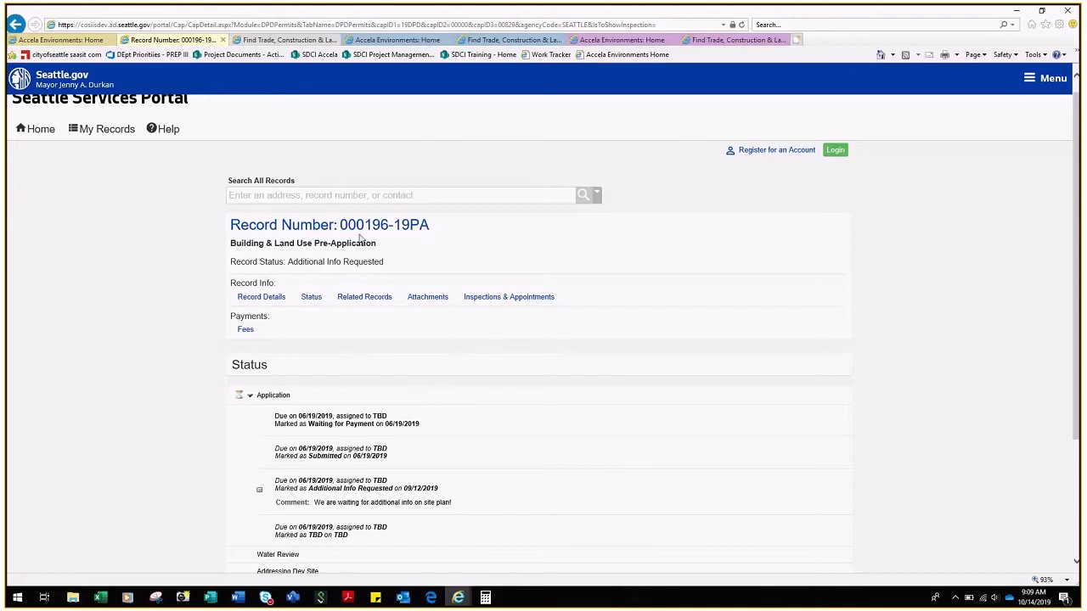
- Switch through the open browser tabs to the Construction Permit results filtered to Additional Info Requested
left_click(394, 39)
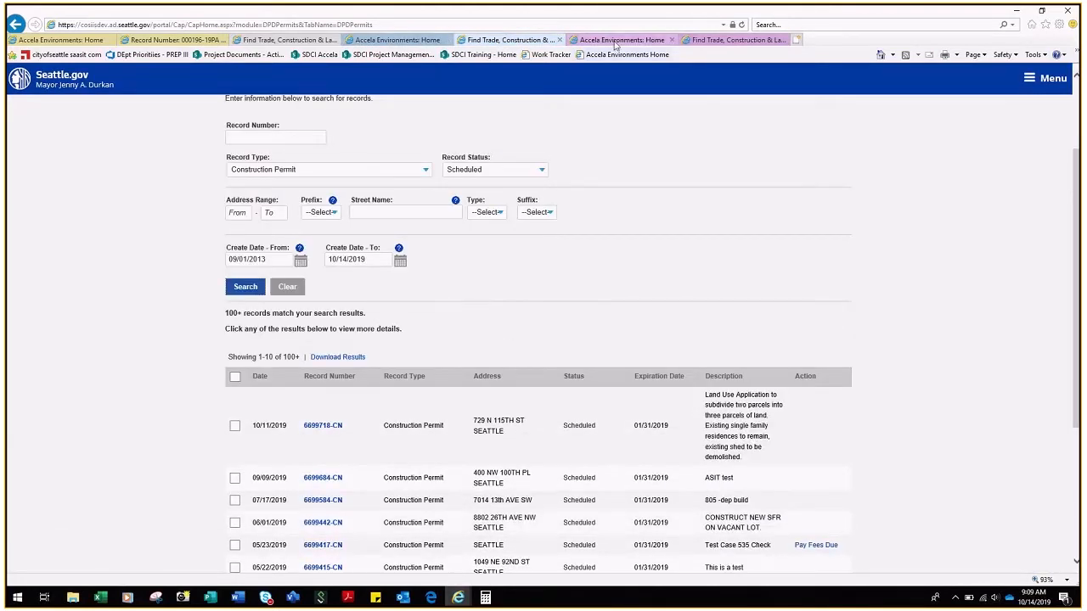
left_click(734, 41)
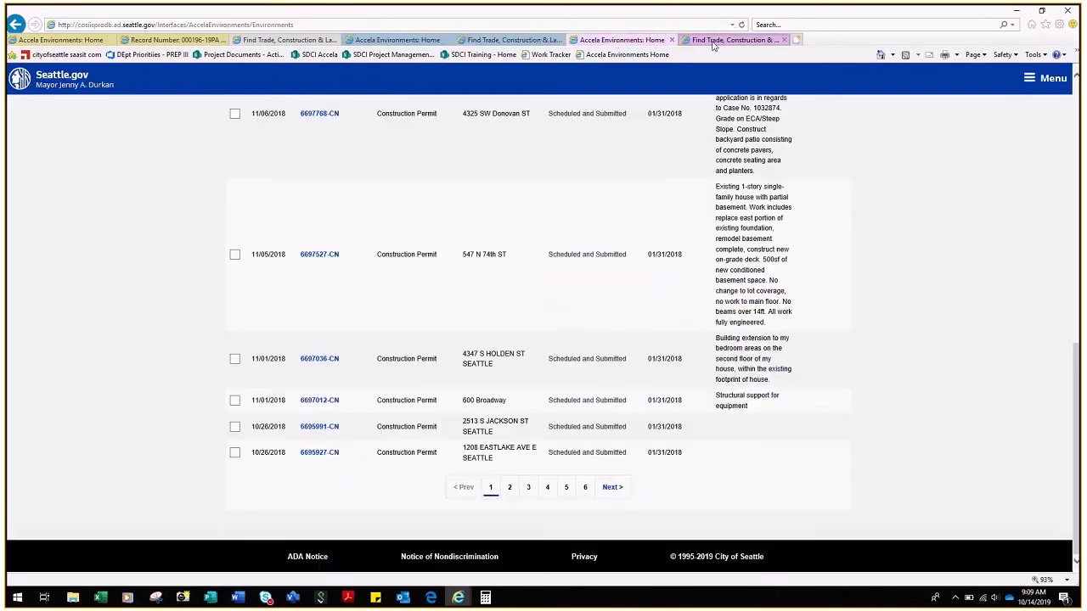
left_click(393, 39)
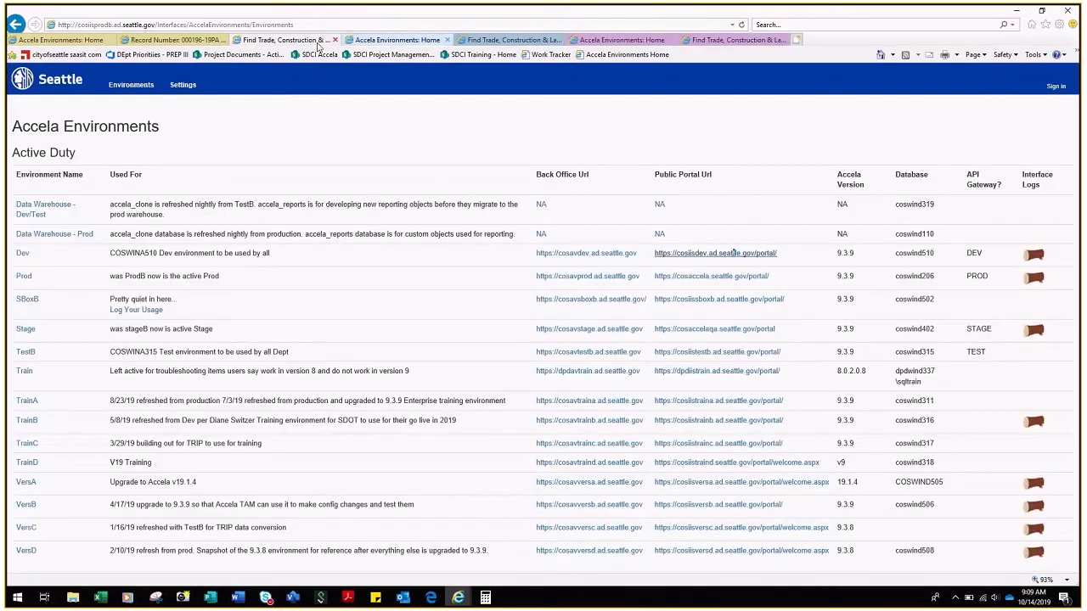
left_click(715, 253)
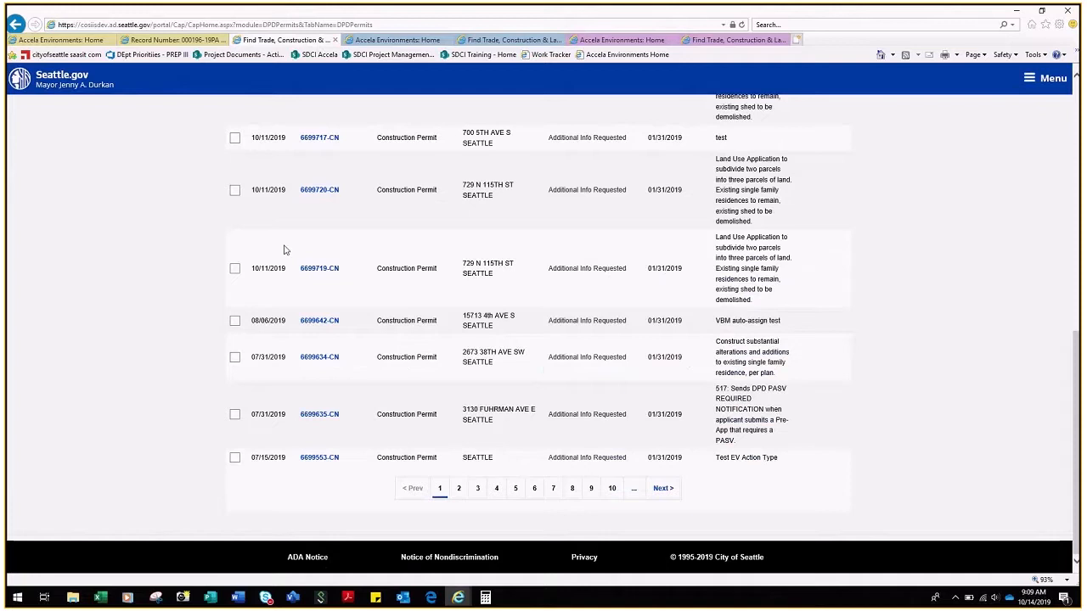
scroll("up", 3)
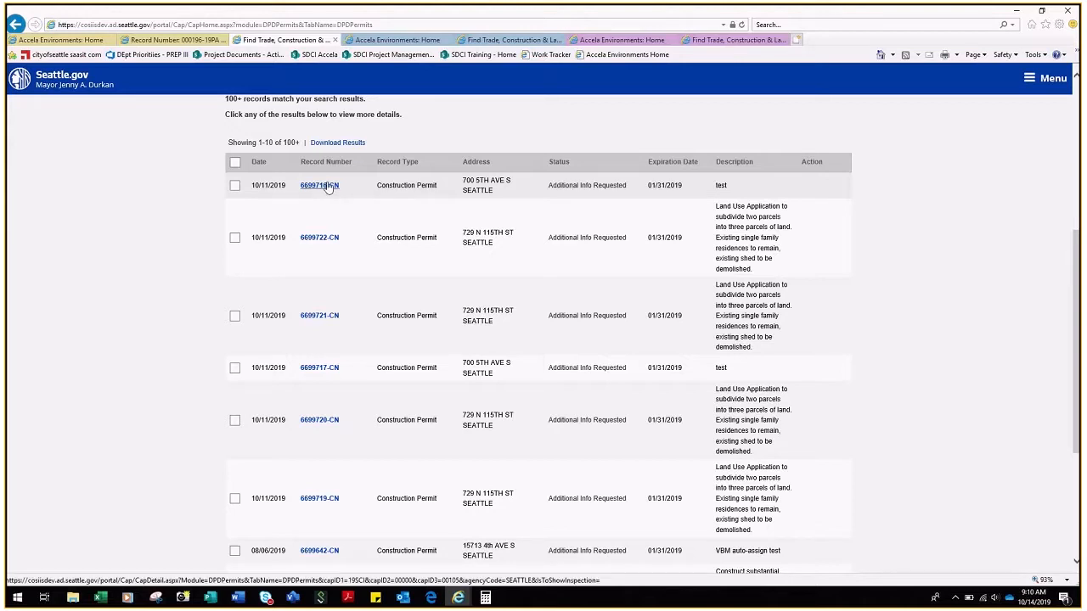
- Open record 6699716-CN, view Inspections & Appointments, and show Actions for the pending Construction Intake Appointment
left_click(319, 185)
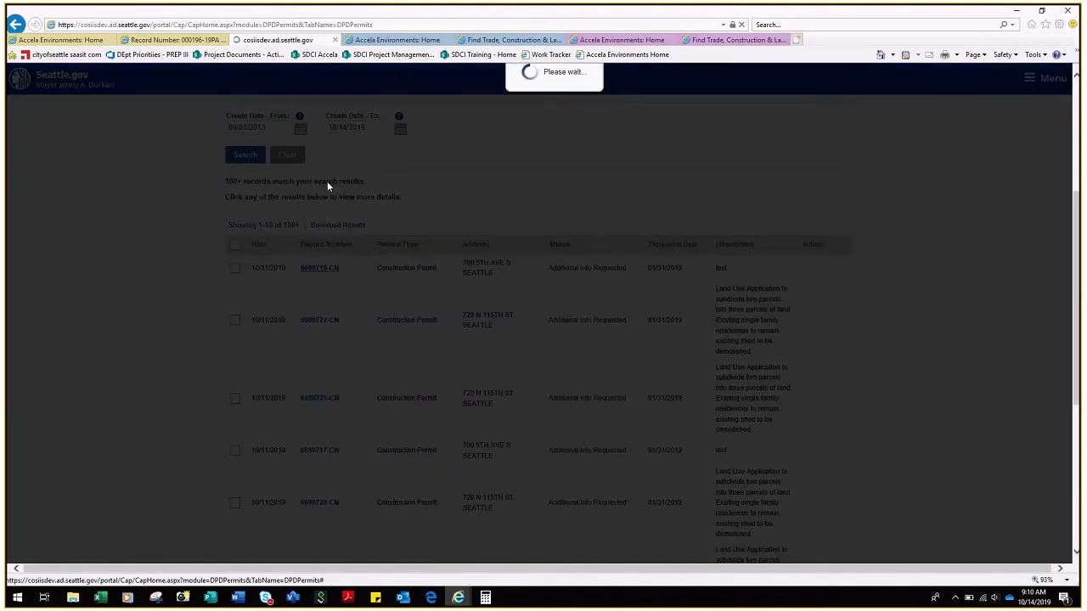
left_click(320, 268)
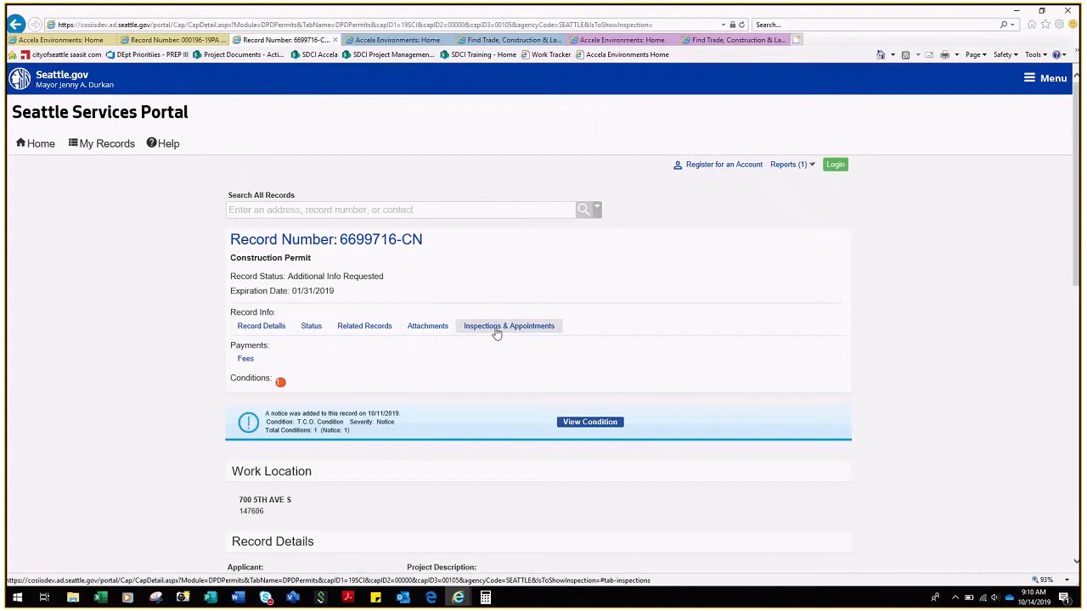
left_click(509, 326)
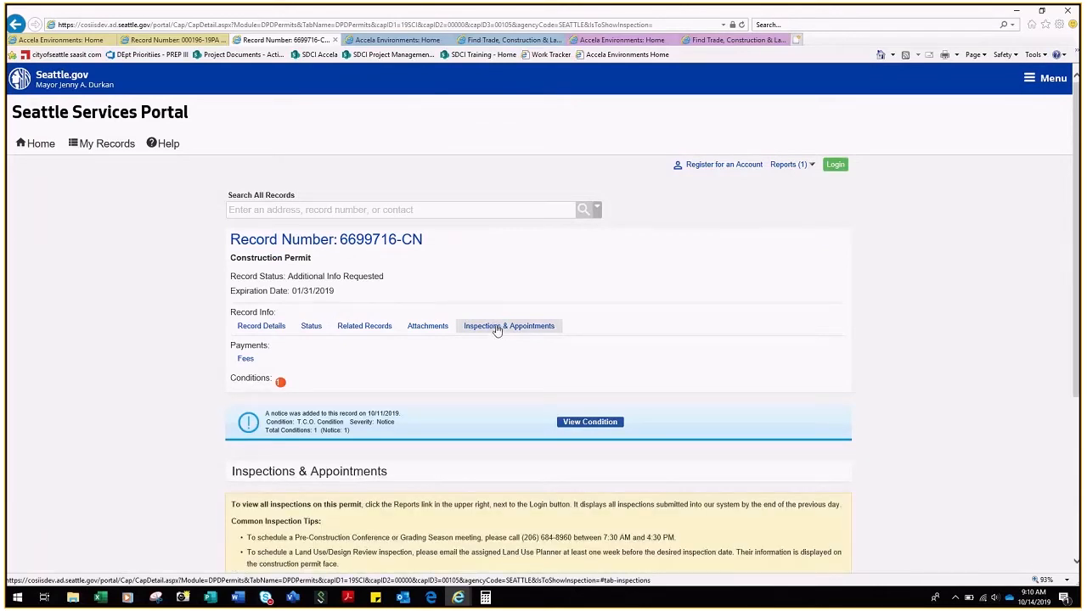
scroll("down", 3)
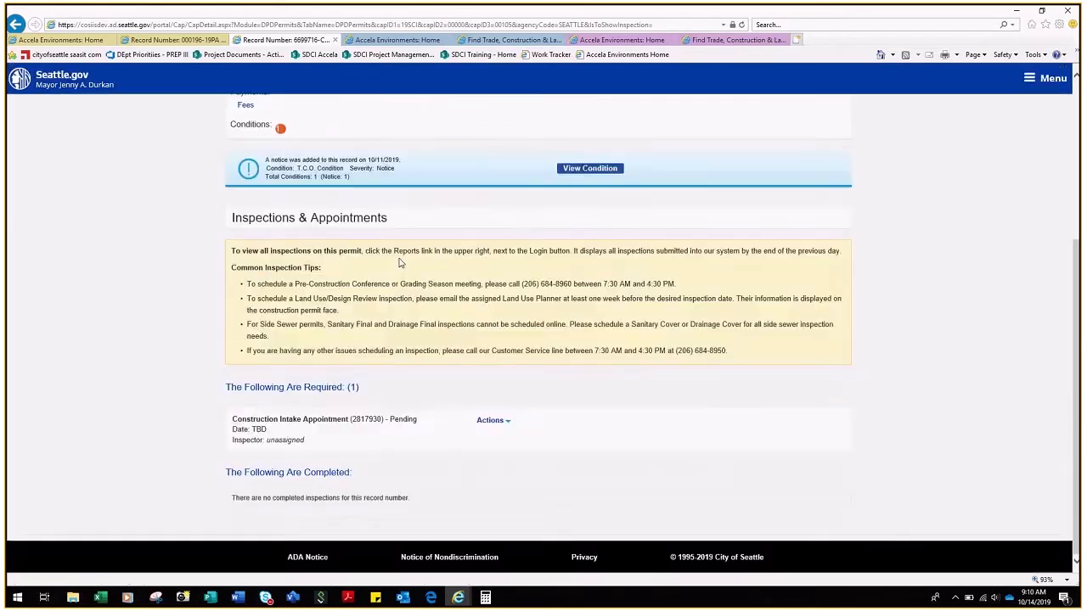
mouse_move(391, 252)
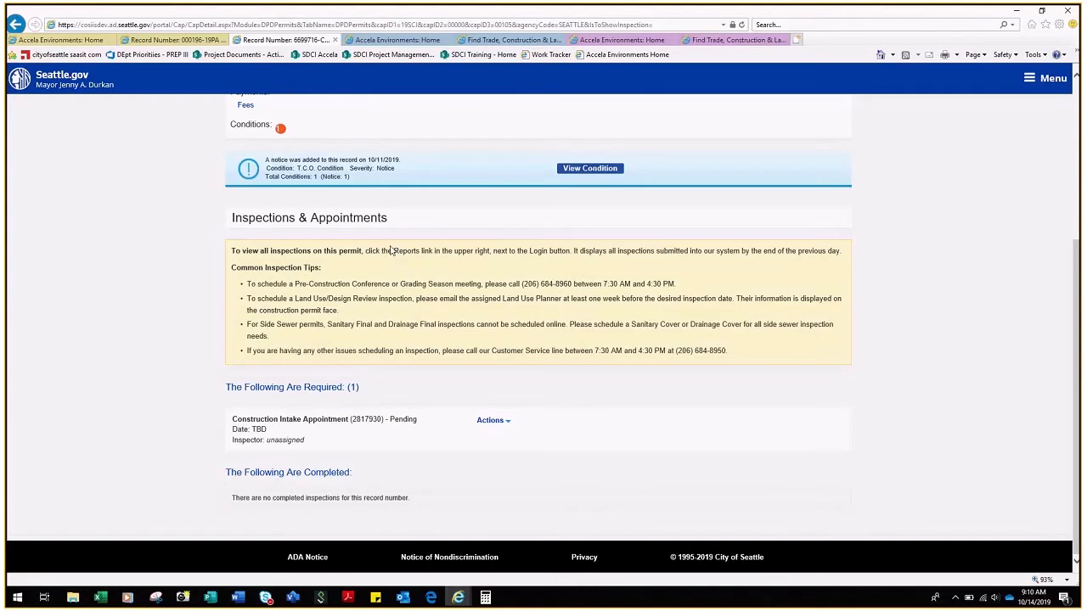
mouse_move(384, 418)
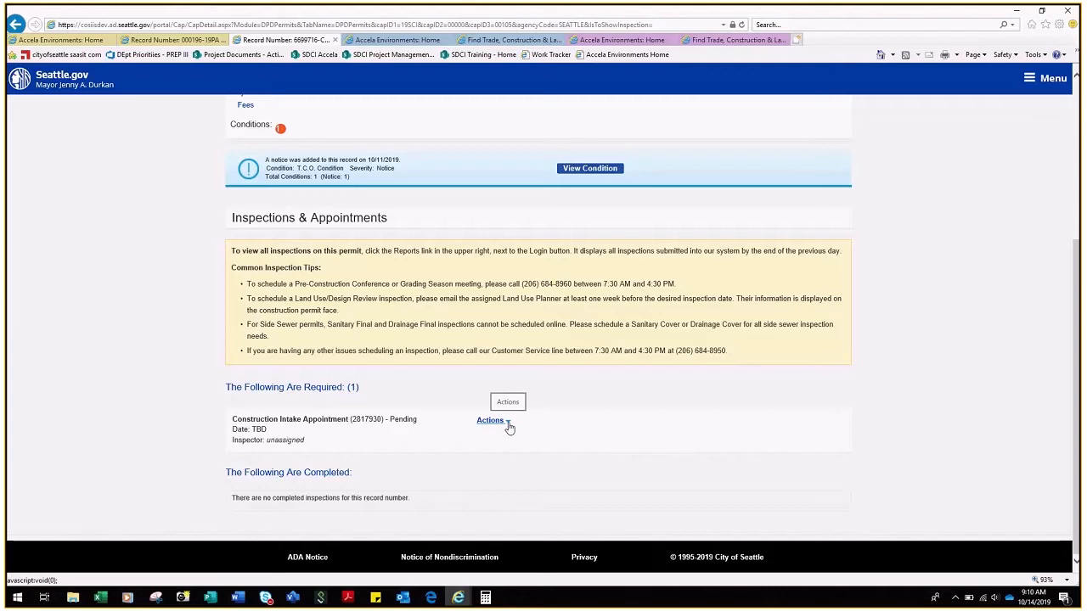
left_click(489, 420)
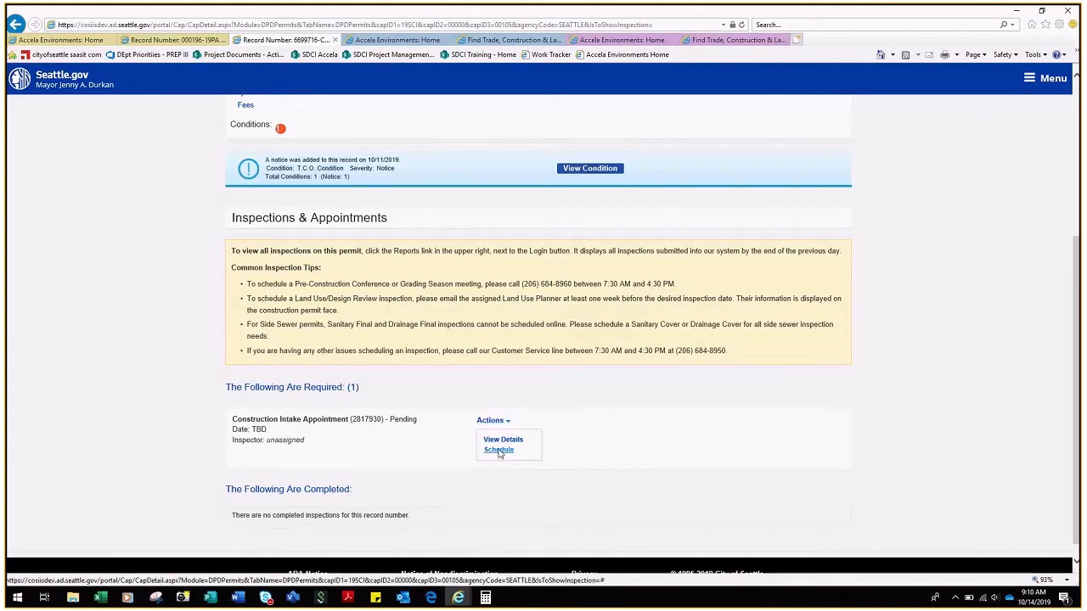
- Schedule the Construction Intake Appointment for October 18, 2019
left_click(499, 450)
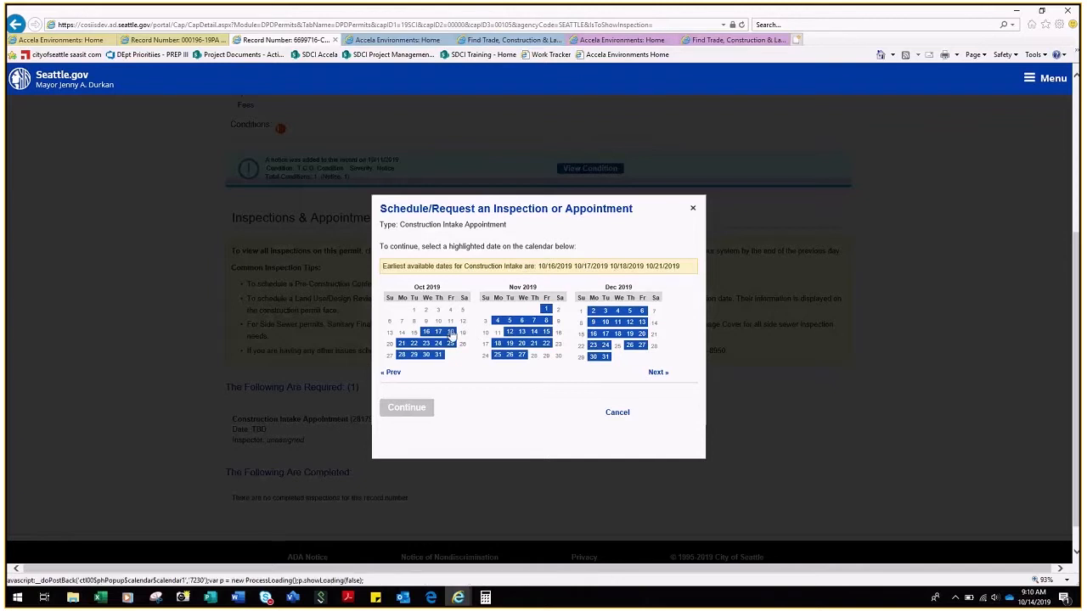
left_click(450, 331)
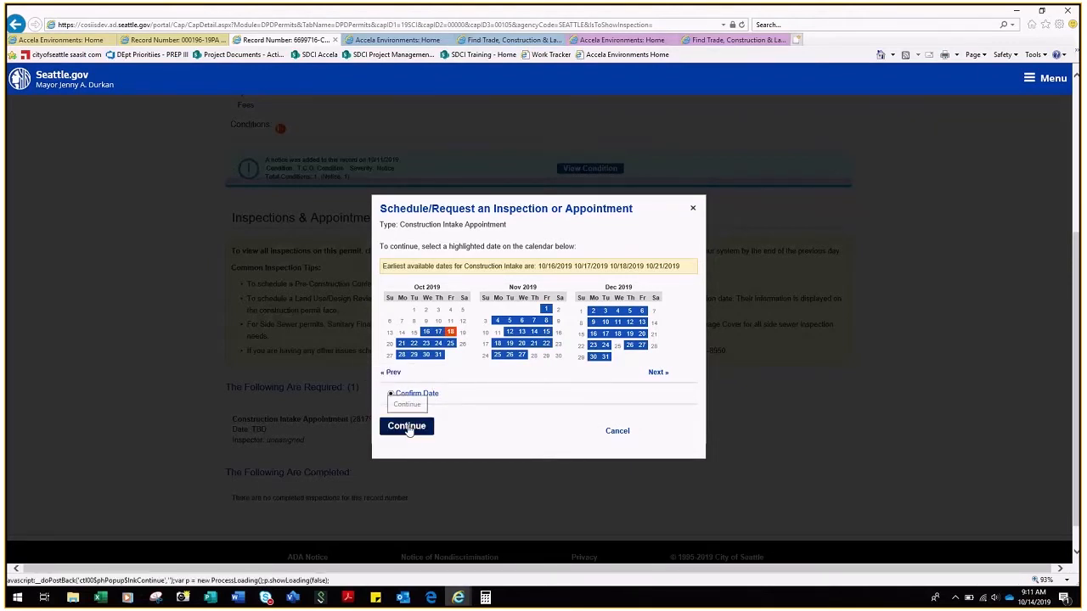
left_click(405, 425)
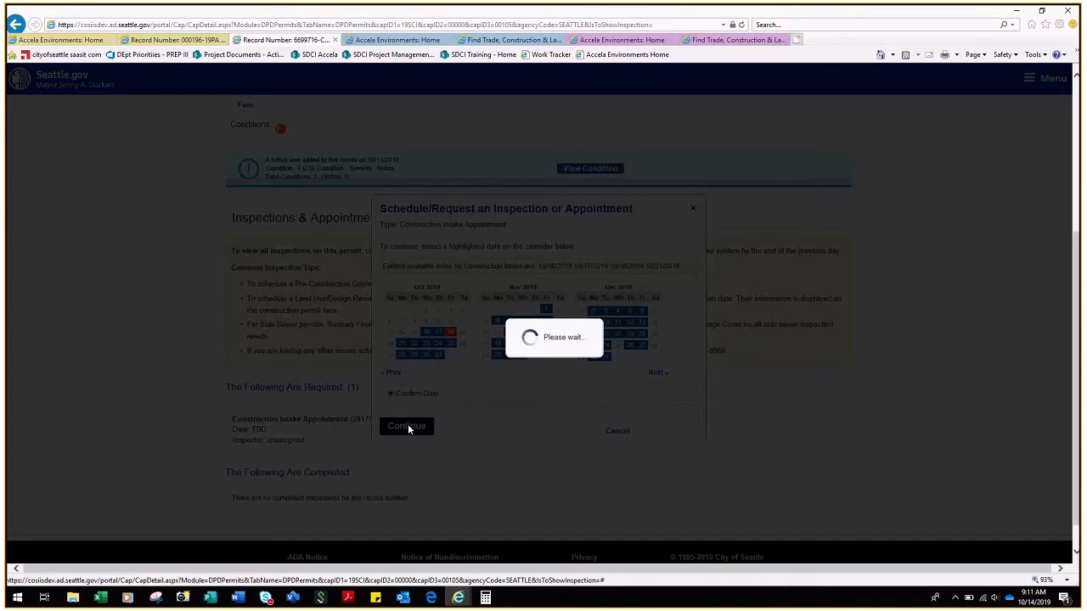
left_click(406, 424)
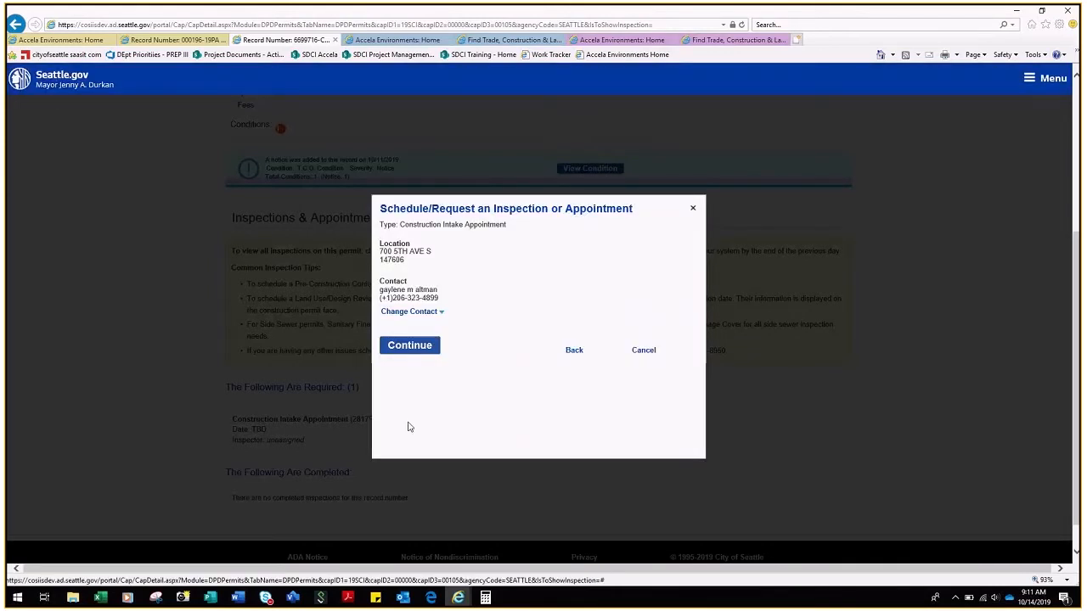
mouse_move(428, 221)
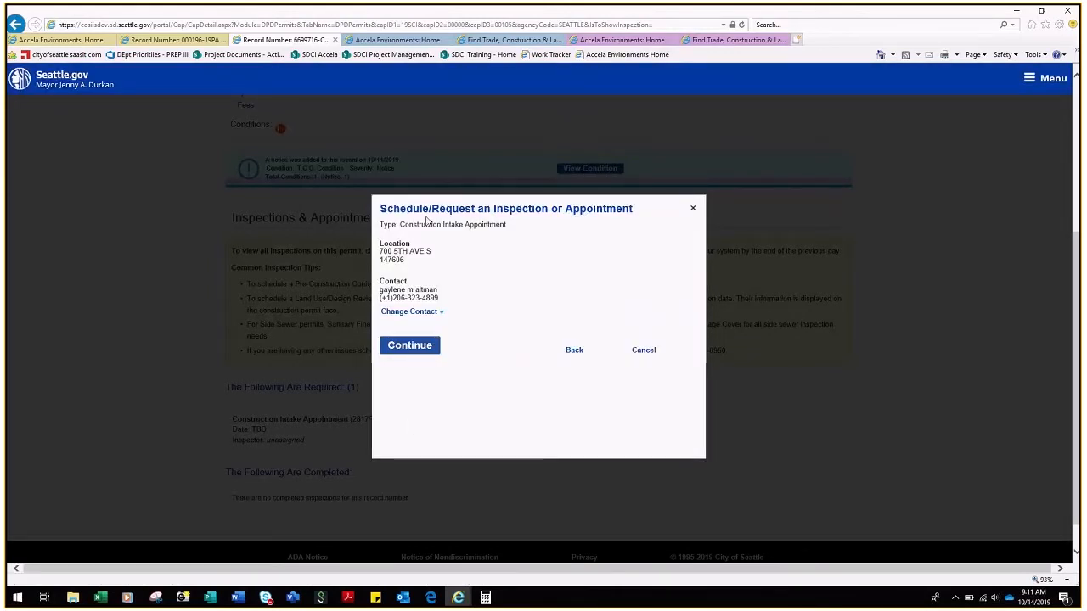
- Accept the 700 5TH AVE S location and contact details
left_click(410, 344)
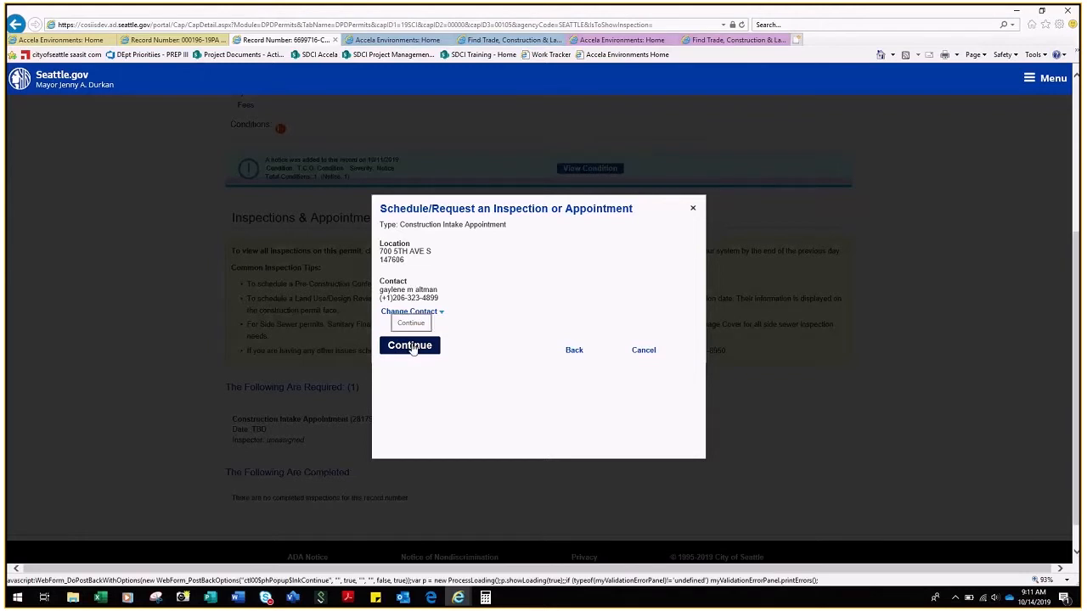
left_click(409, 344)
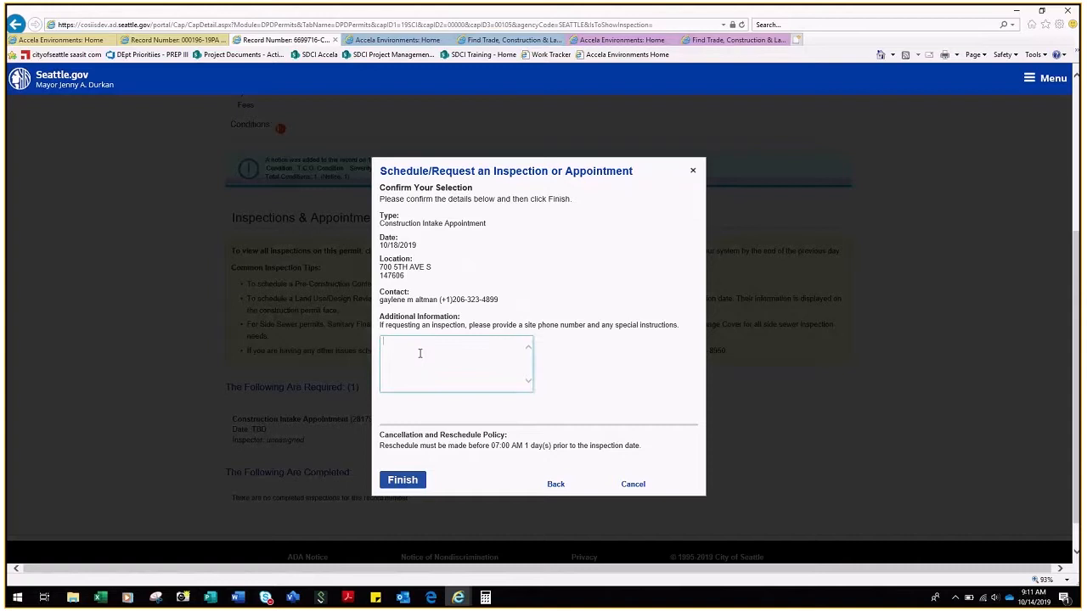
- Add 'Additional notes' as the appointment note and submit the request with Finish
type("Additional")
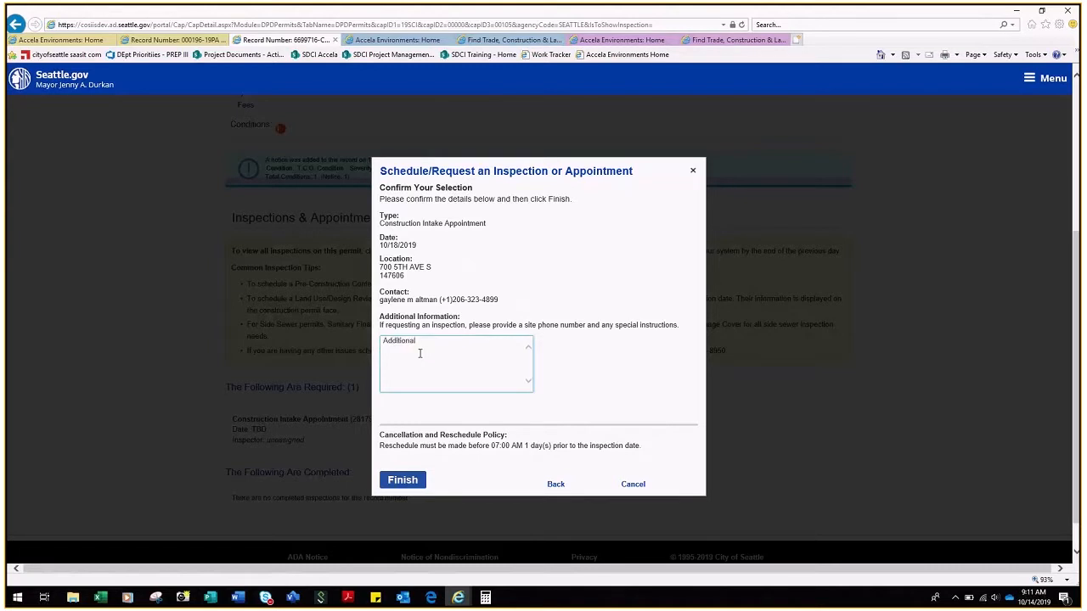
type("notes")
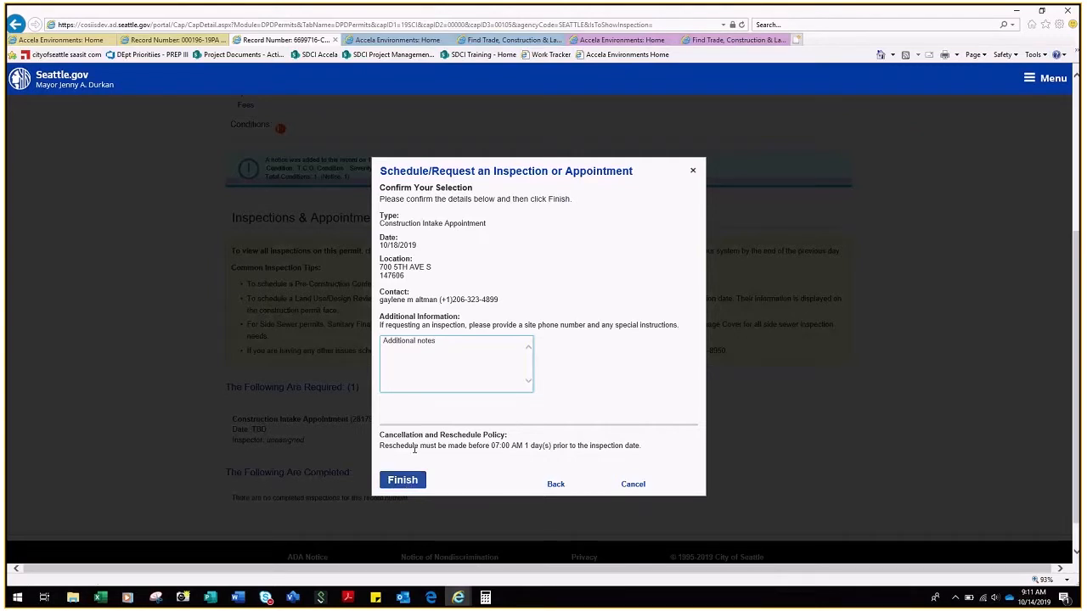
left_click(455, 360)
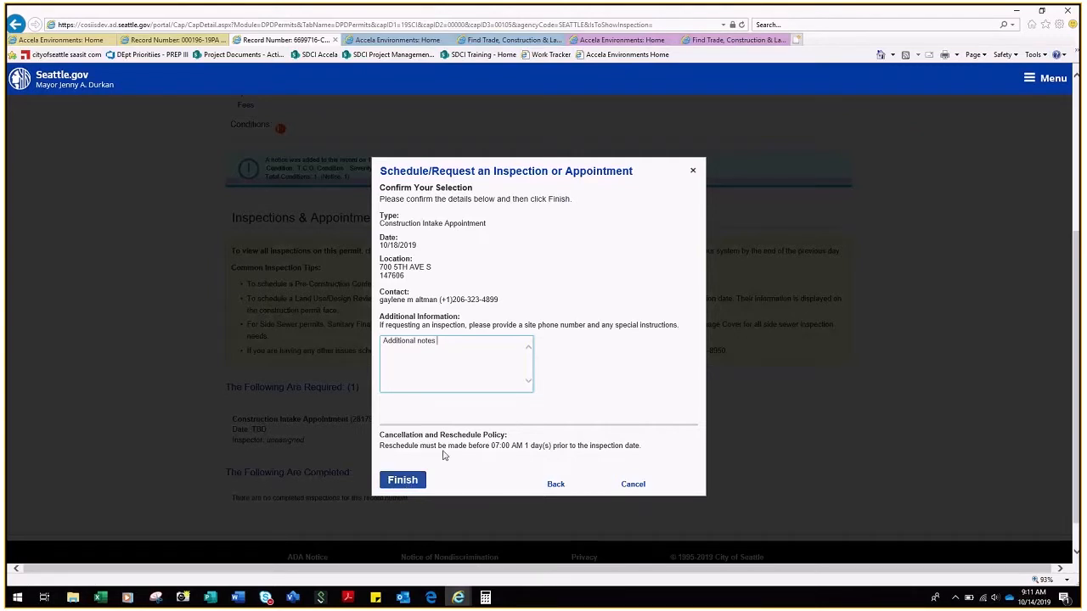
mouse_move(550, 455)
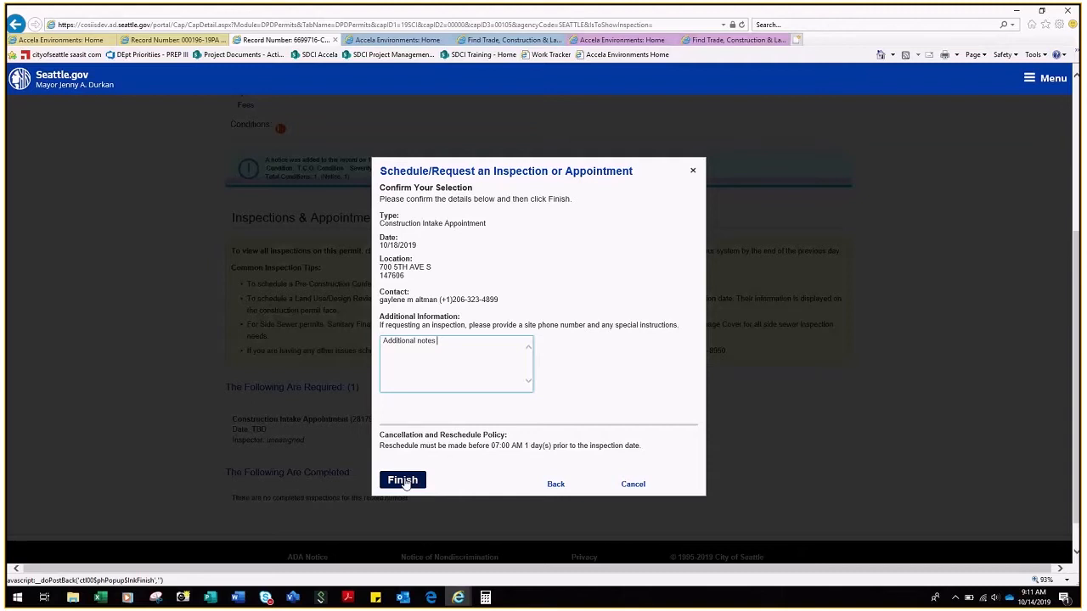
mouse_move(402, 479)
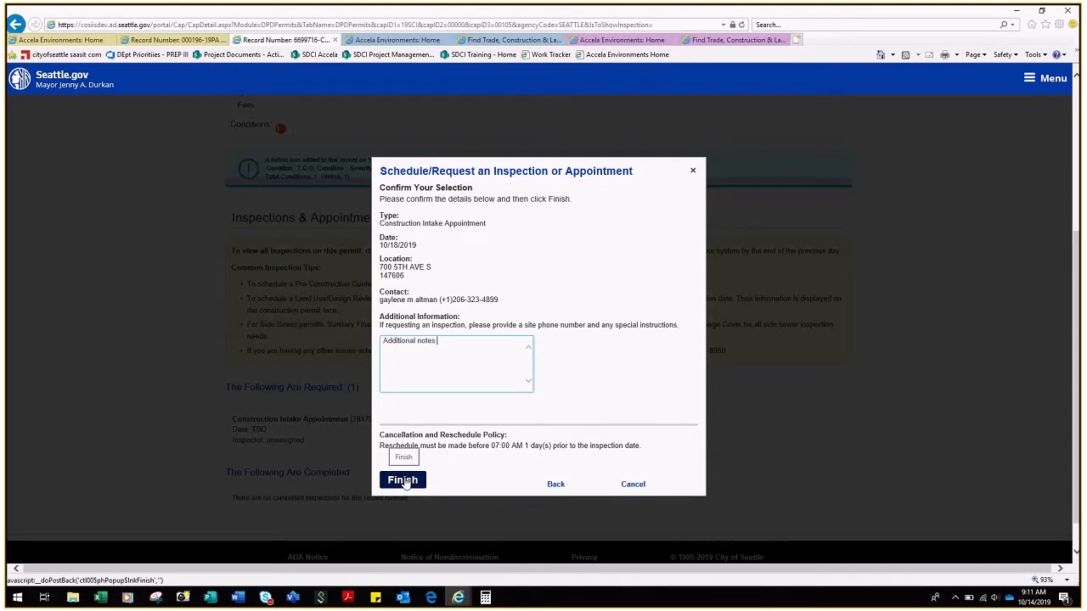
left_click(403, 479)
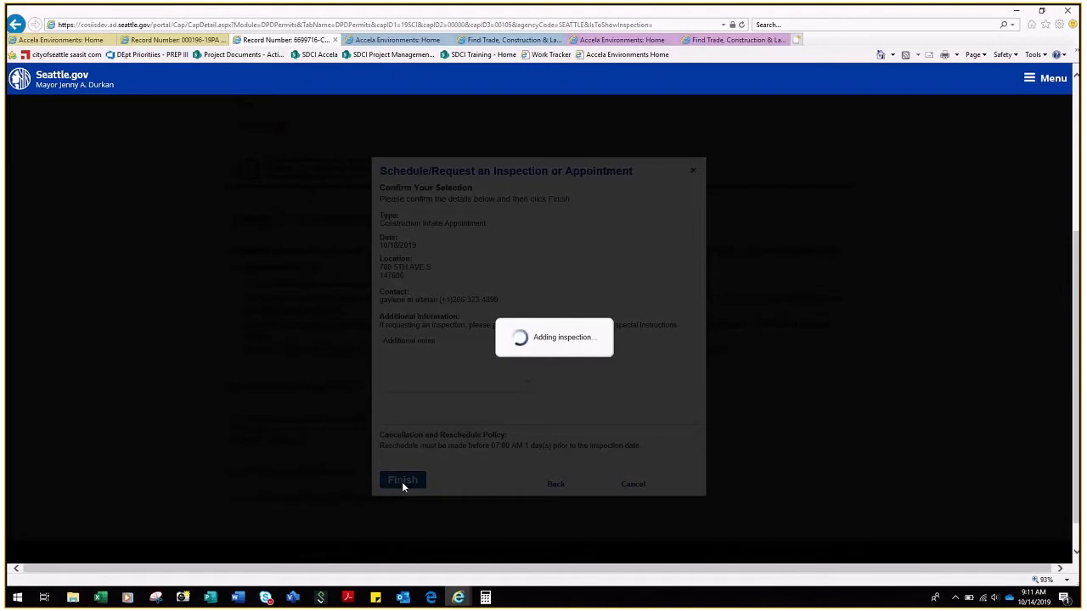
- Review the appointment now Scheduled for 10/18/2019 and return to the record header
left_click(400, 479)
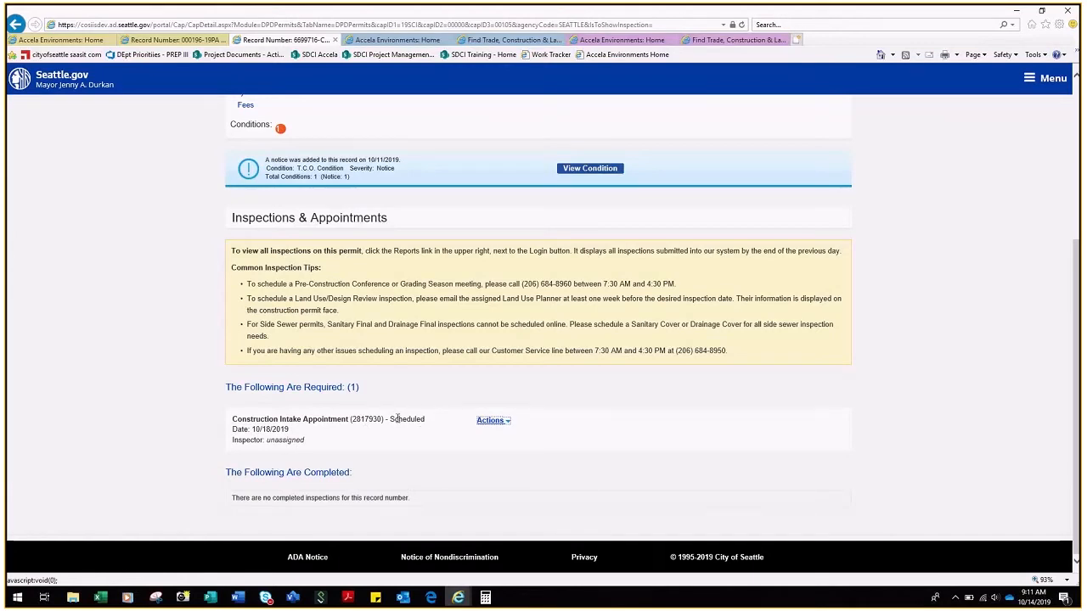
scroll("up", 3)
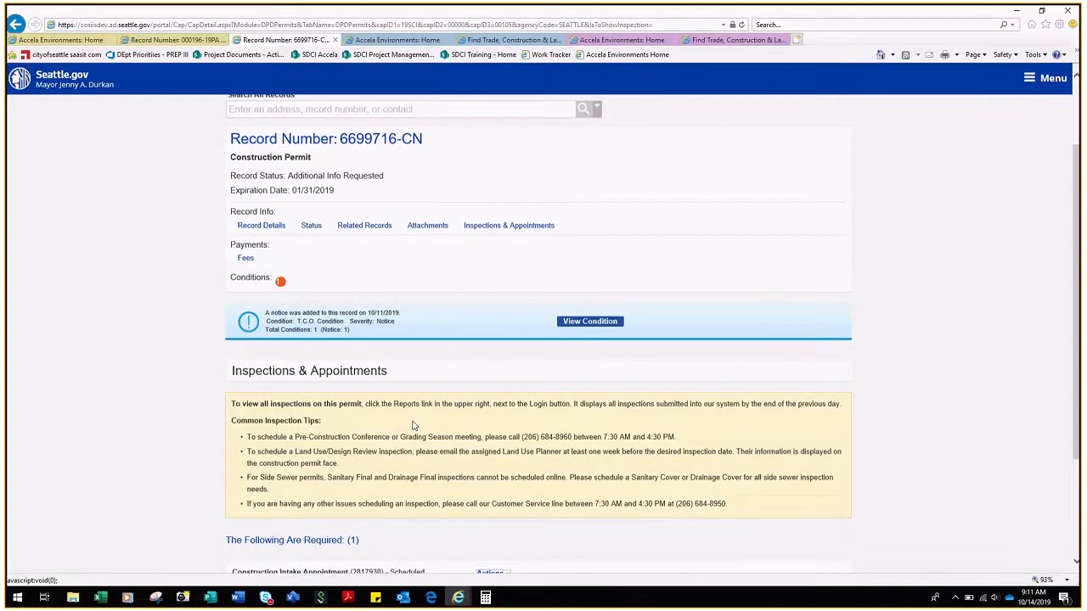
mouse_move(418, 153)
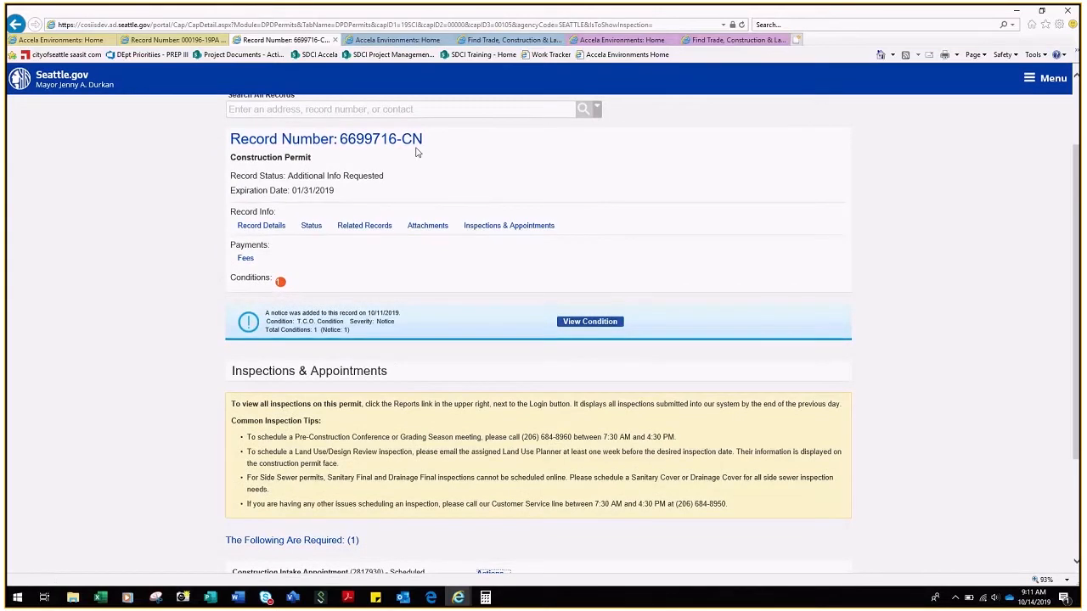
mouse_move(414, 134)
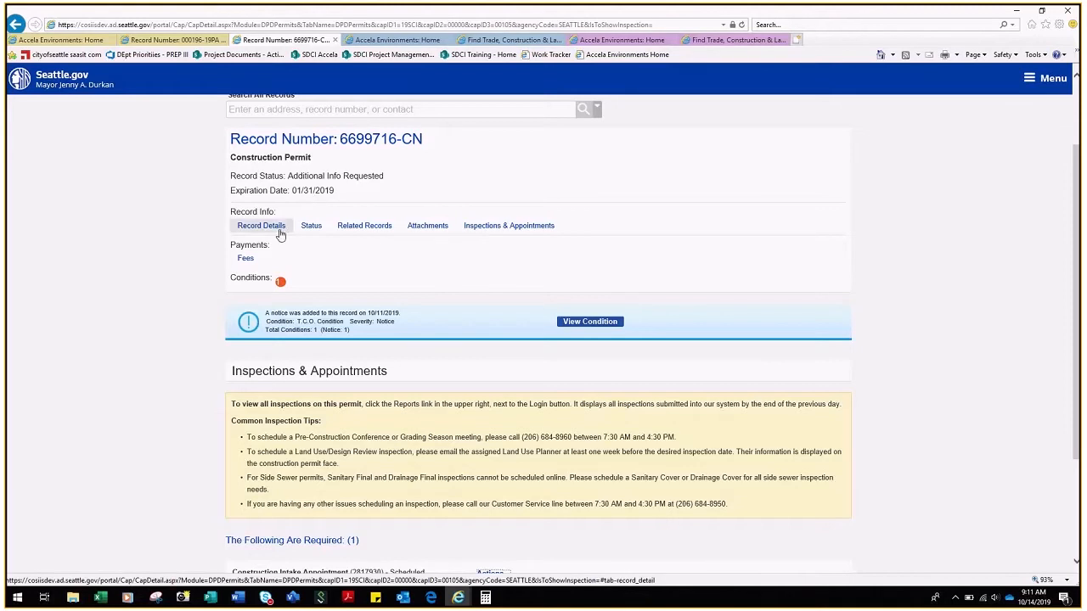
- Return to the scheduled Construction Permit search results and scan the list
left_click(261, 224)
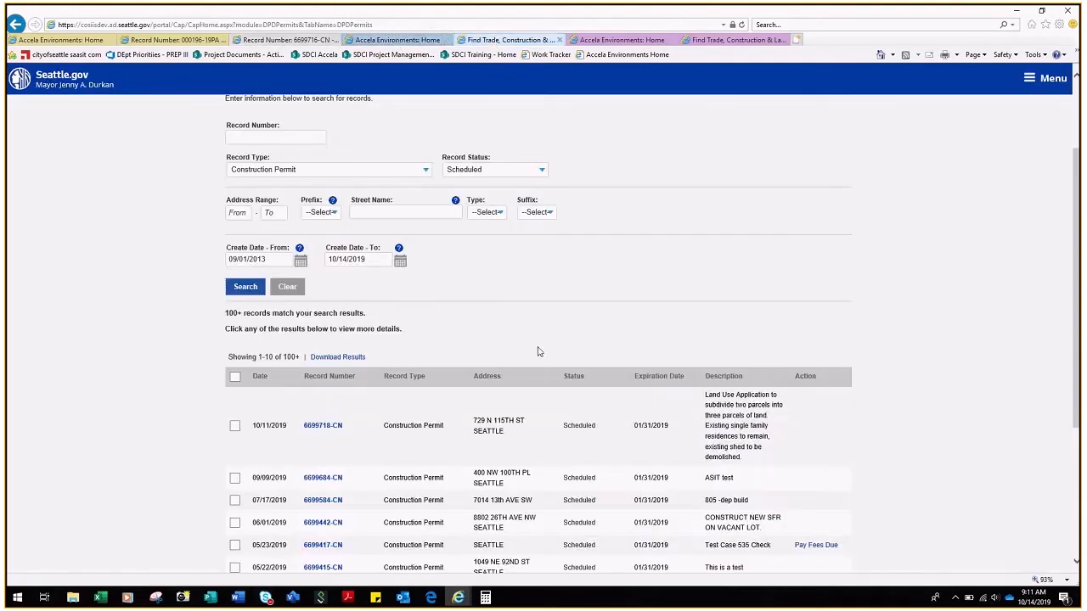
scroll("down", 3)
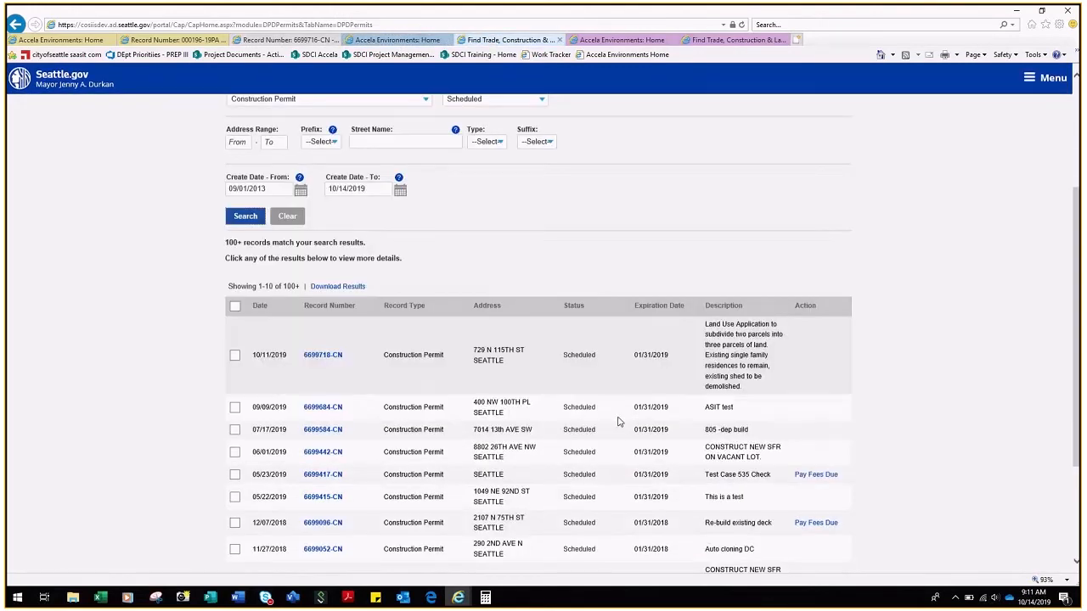
scroll("down", 3)
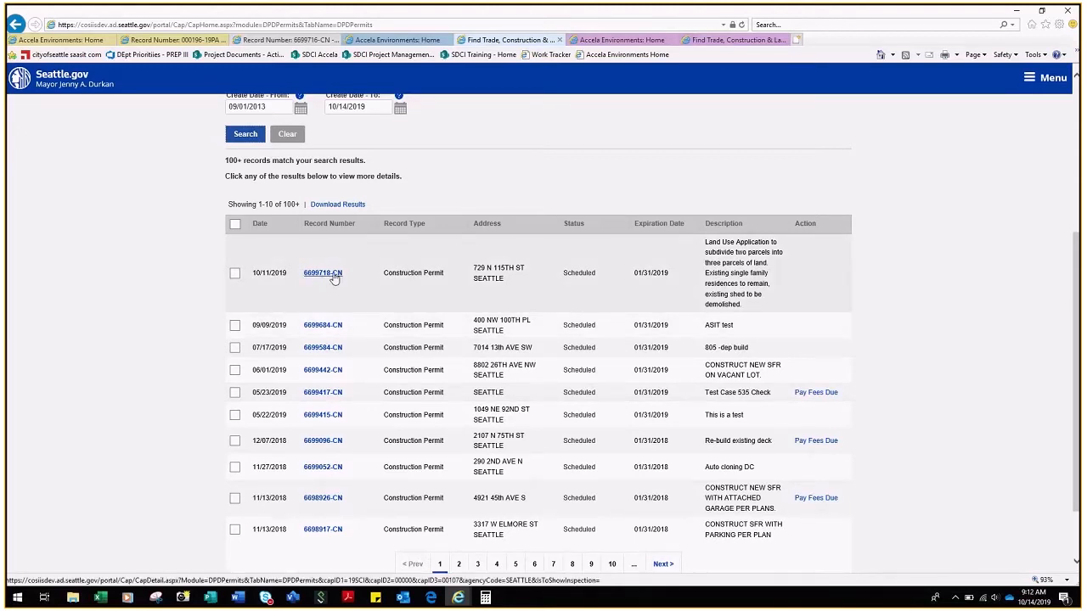
scroll("up", 3)
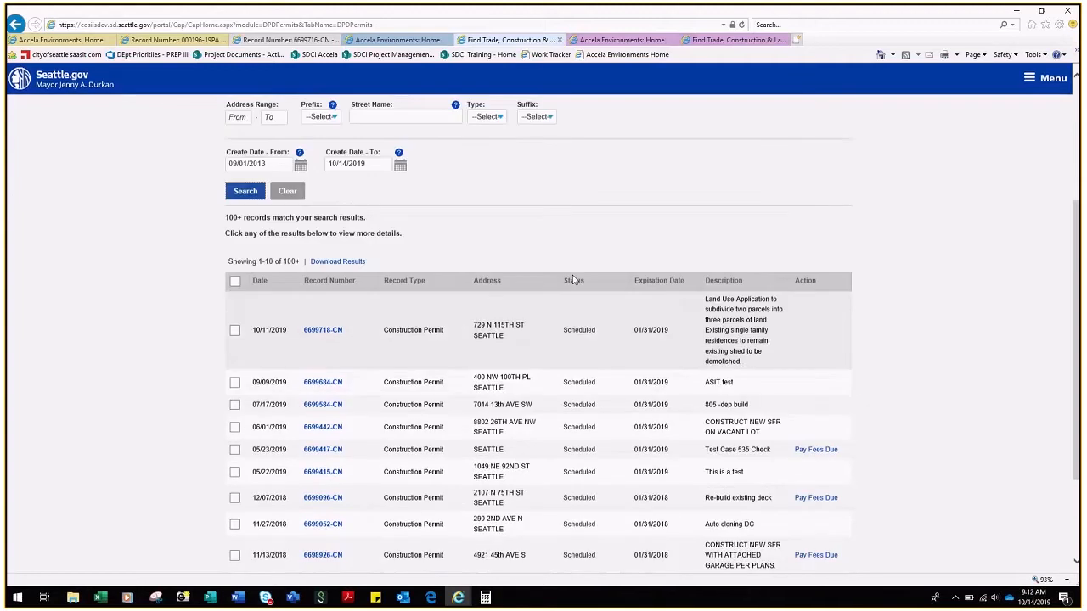
scroll("up", 3)
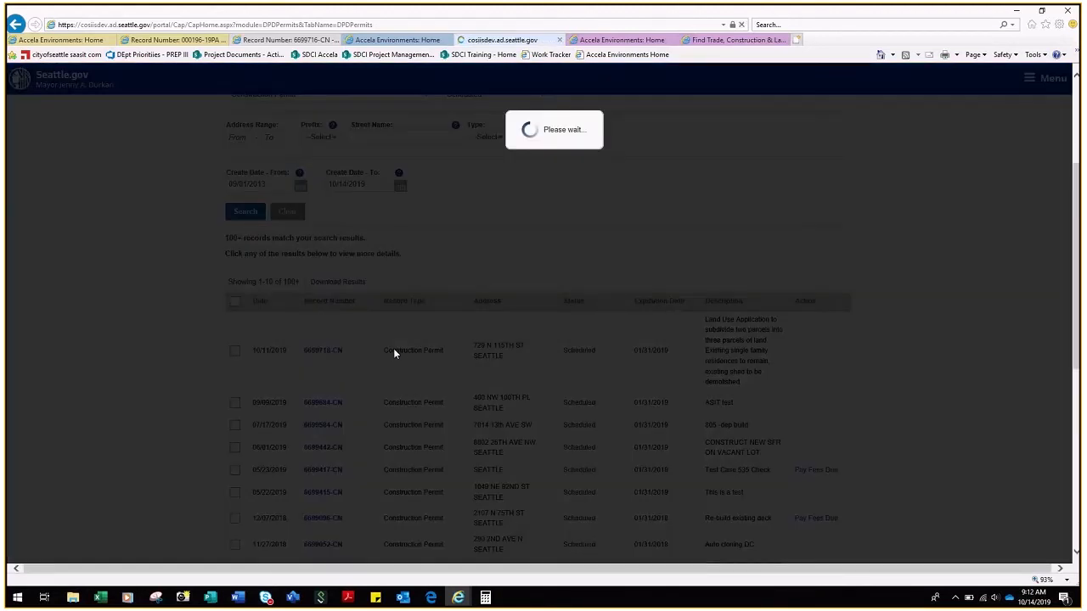
- Open scheduled record 6699718-CN and review its Record Status
left_click(323, 350)
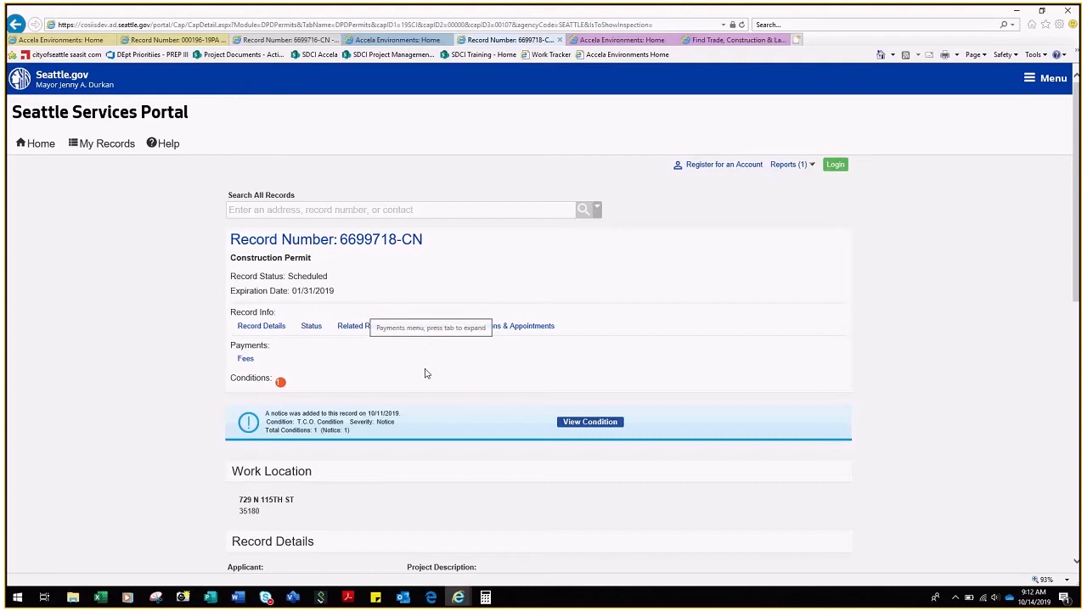
mouse_move(428, 371)
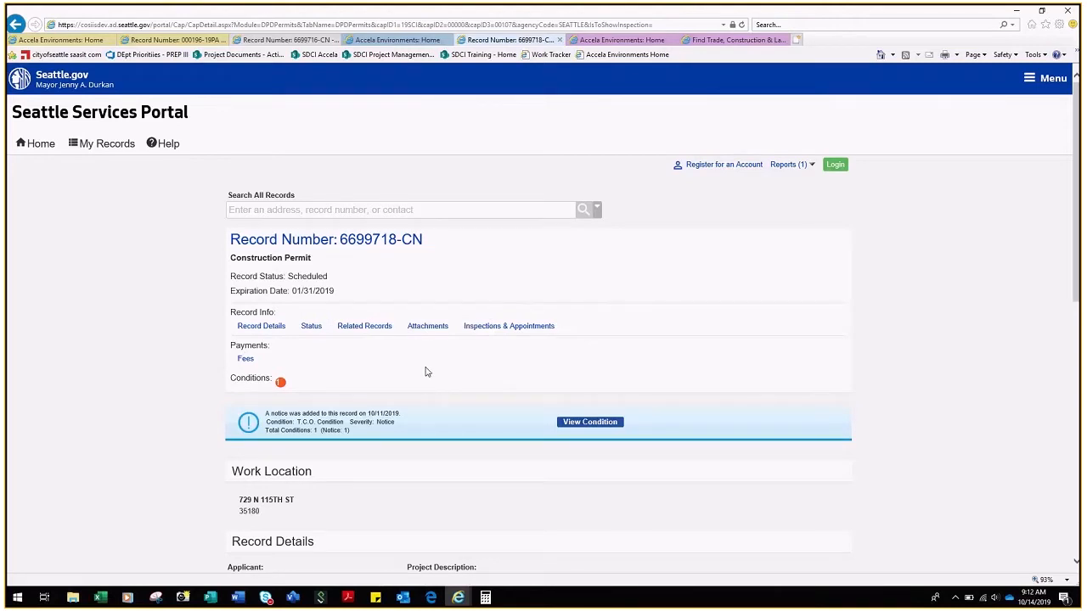
scroll("down", 3)
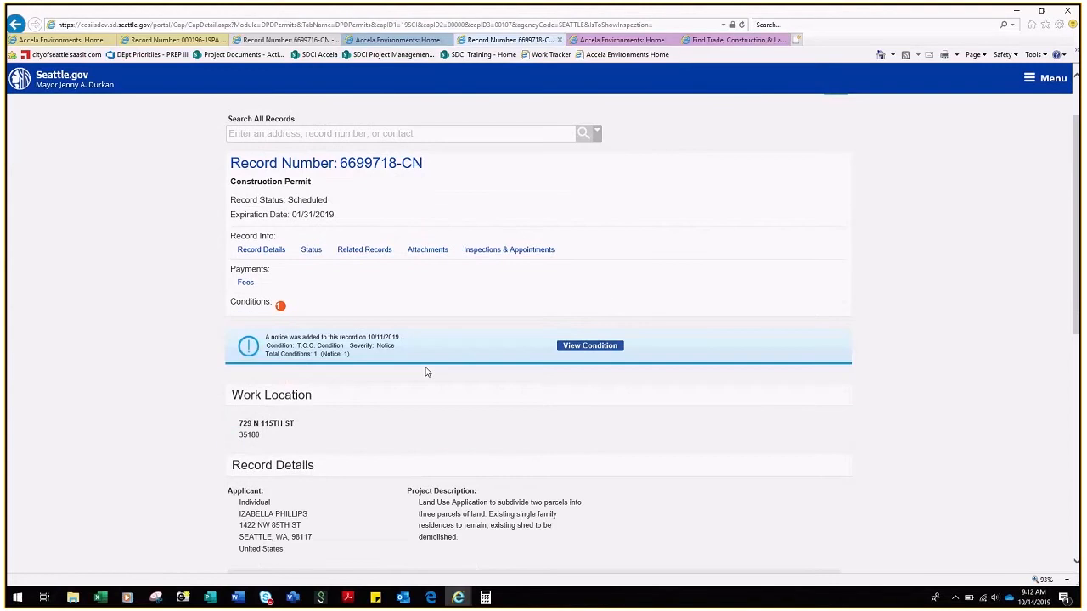
mouse_move(343, 216)
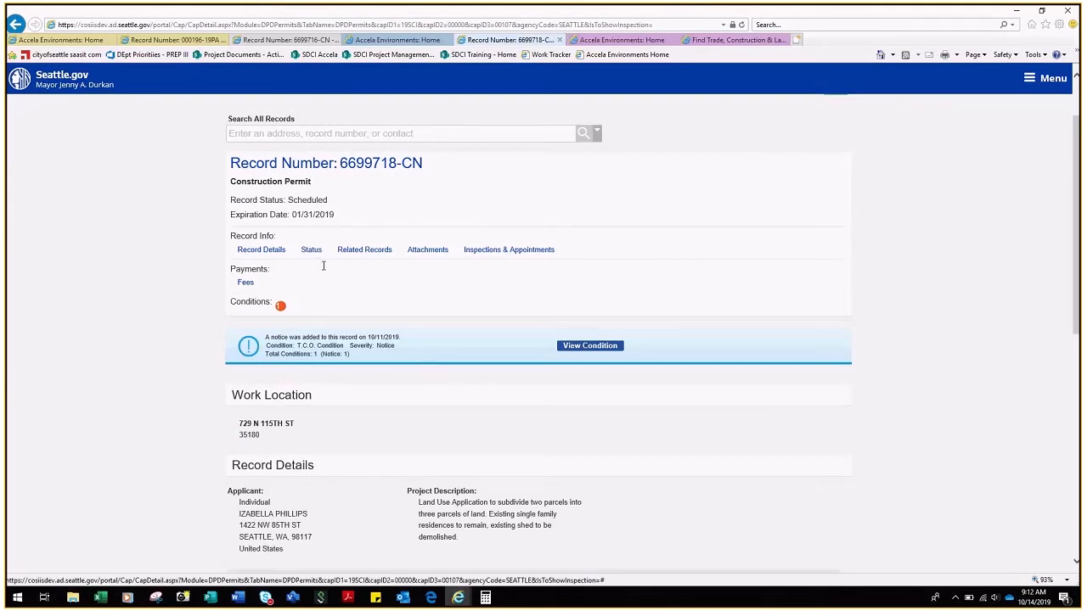
mouse_move(393, 248)
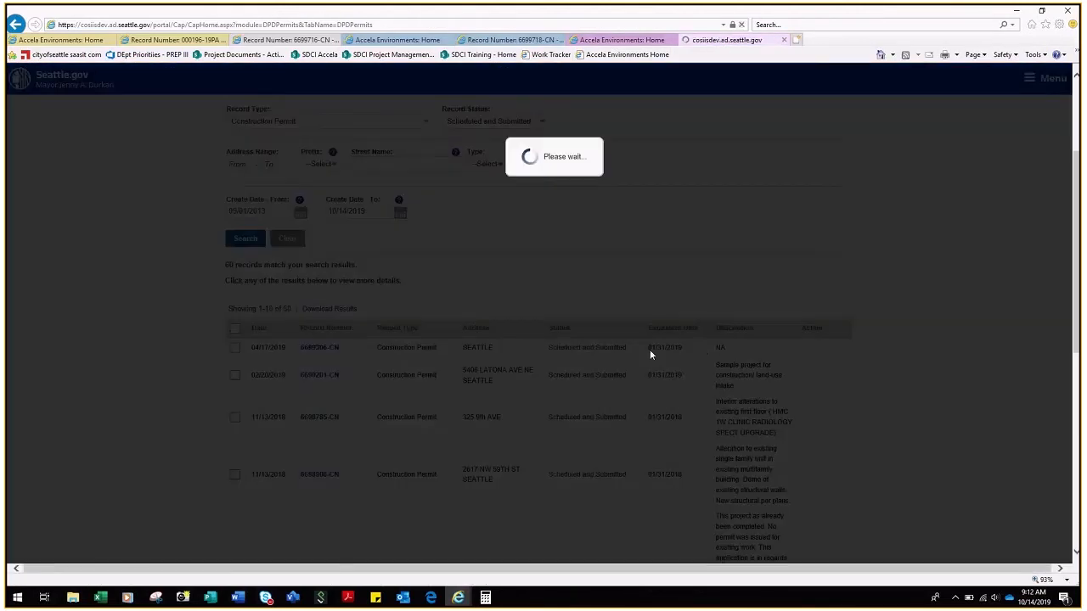
- Open record 6699306-CN showing status Scheduled and Submitted with a hold notice
left_click(319, 346)
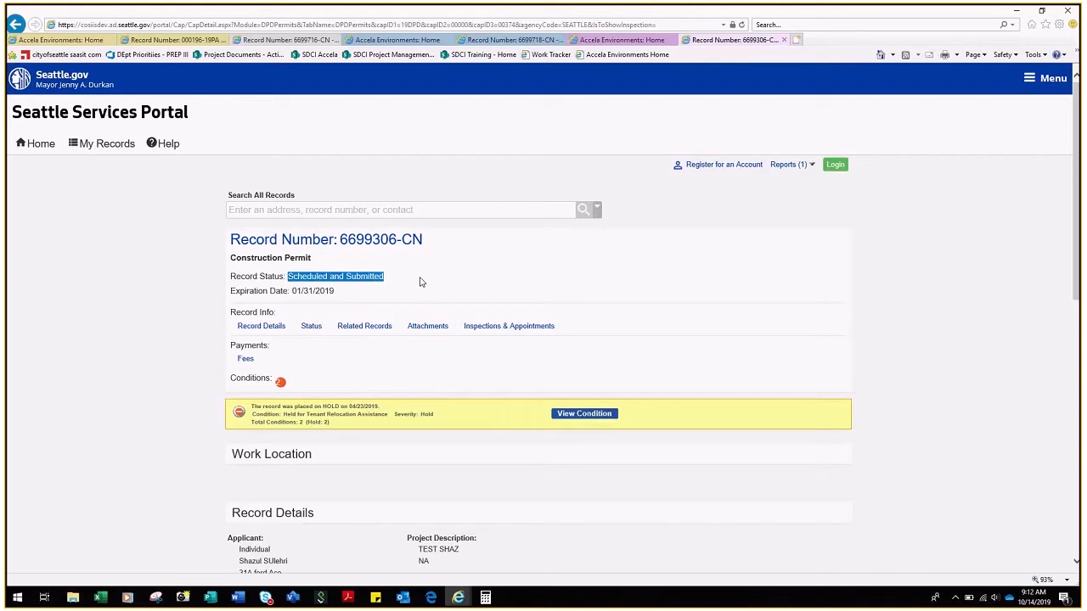
mouse_move(414, 279)
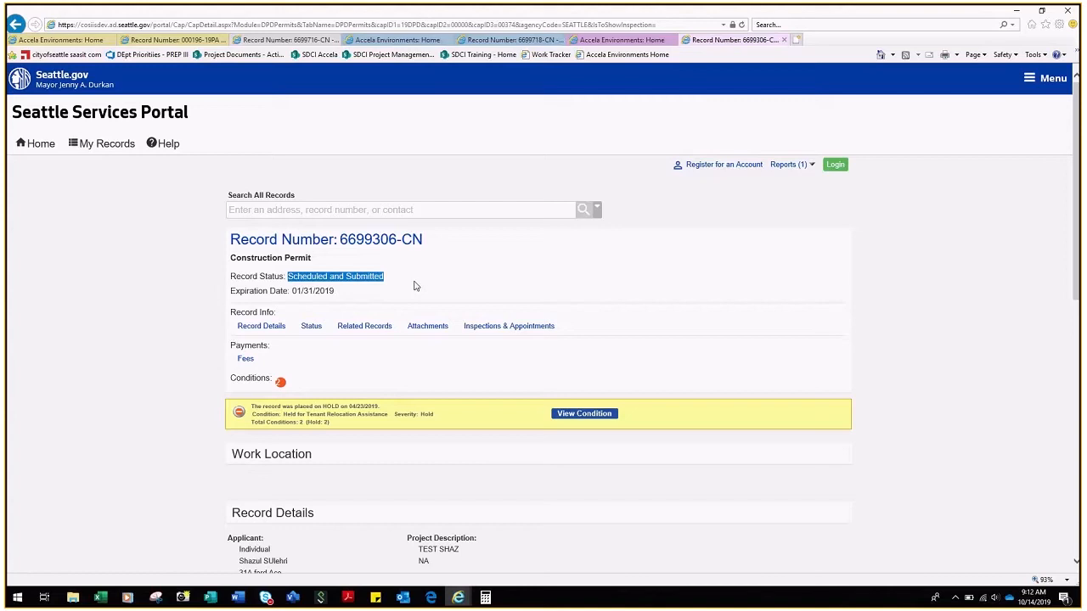
mouse_move(410, 282)
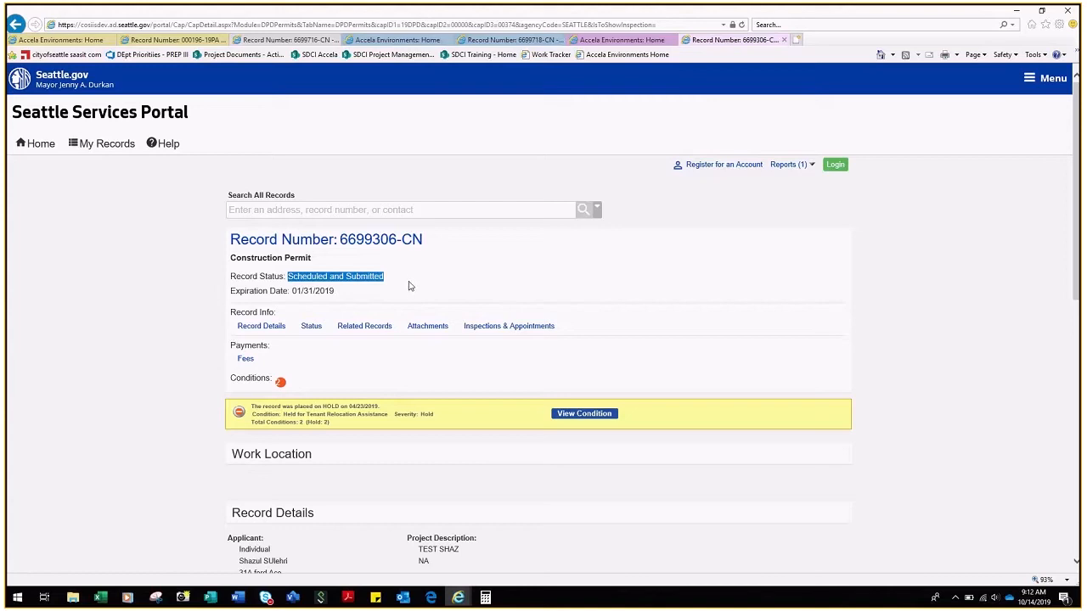
mouse_move(411, 288)
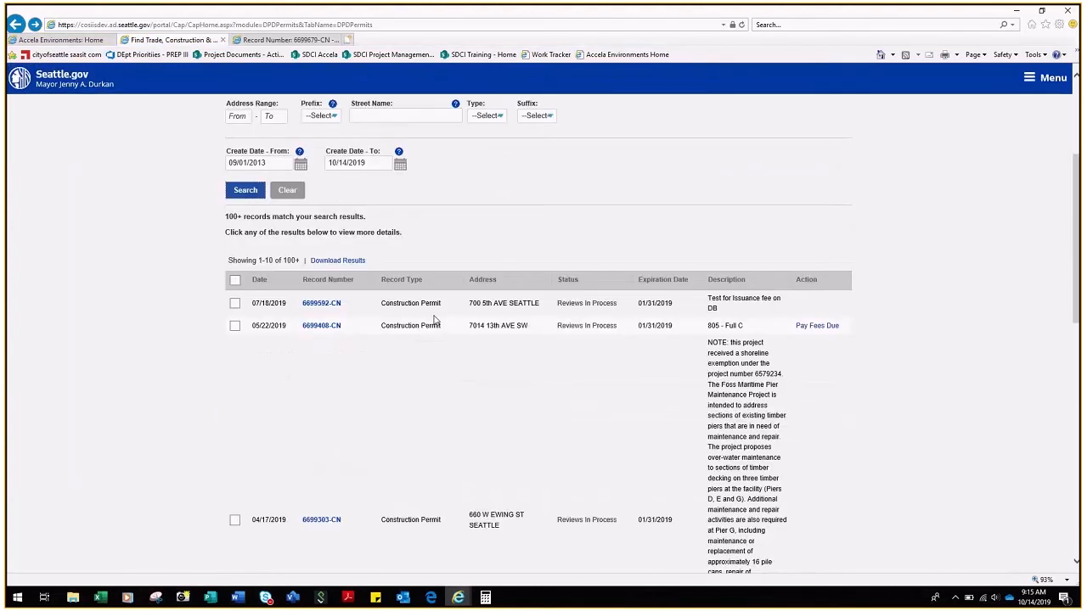
- Scroll through the Reviews In Process construction permit results
scroll("down", 3)
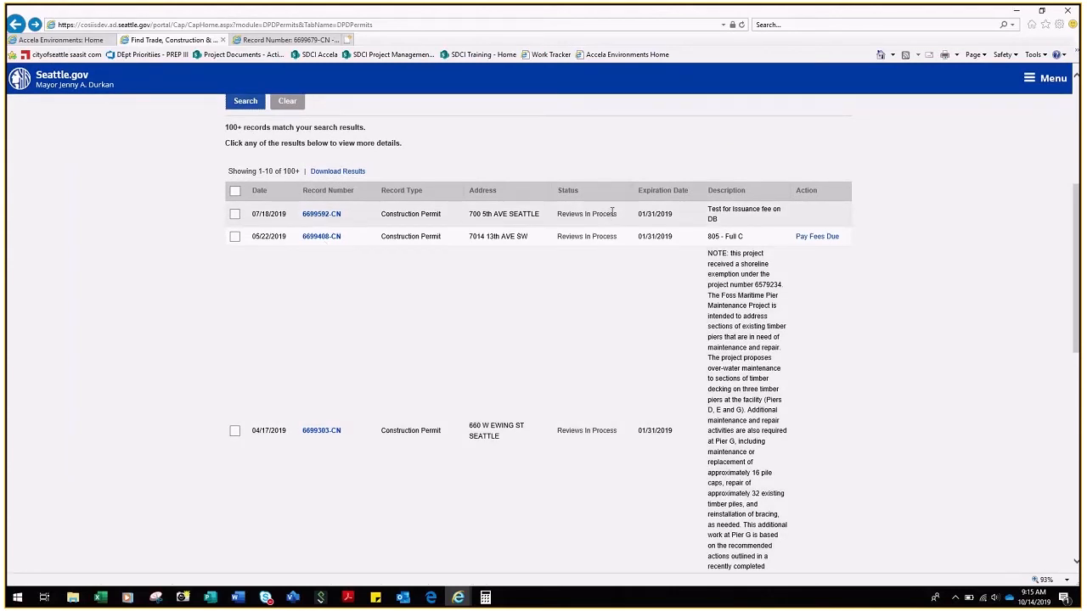
mouse_move(613, 211)
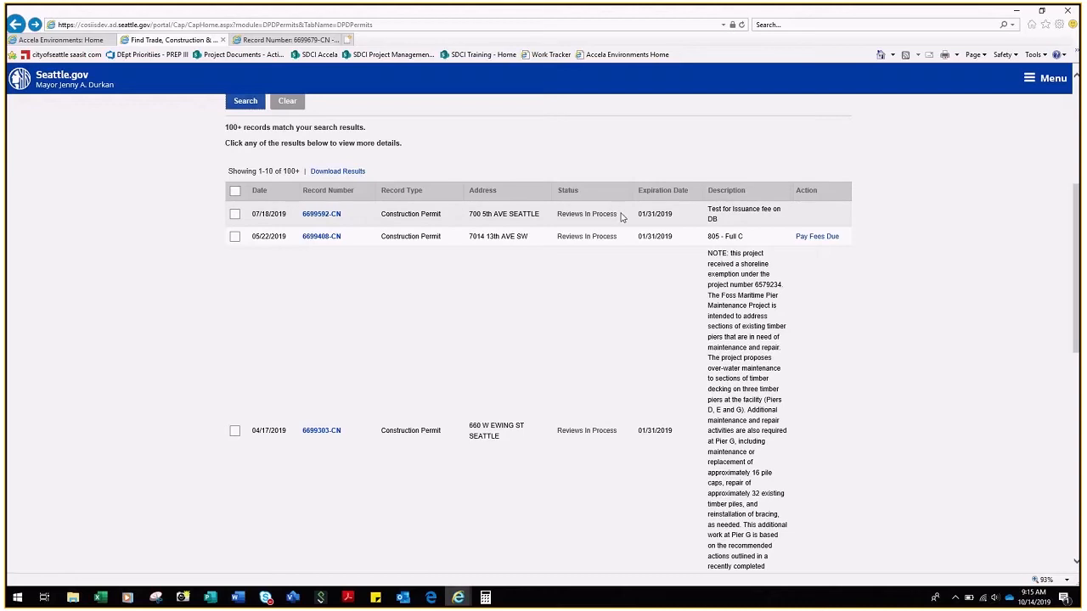
mouse_move(582, 200)
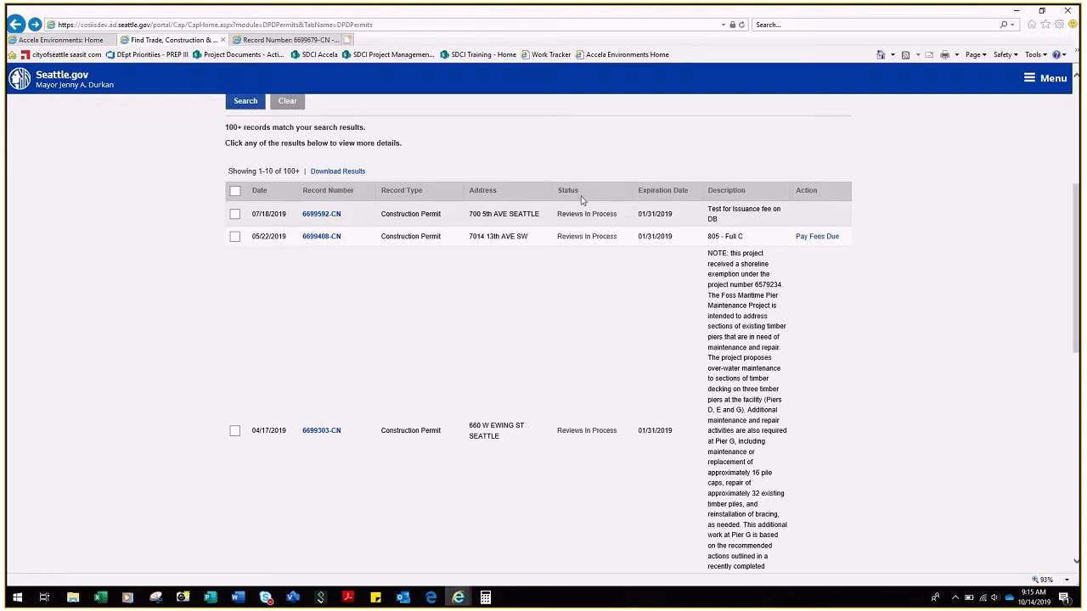
mouse_move(585, 214)
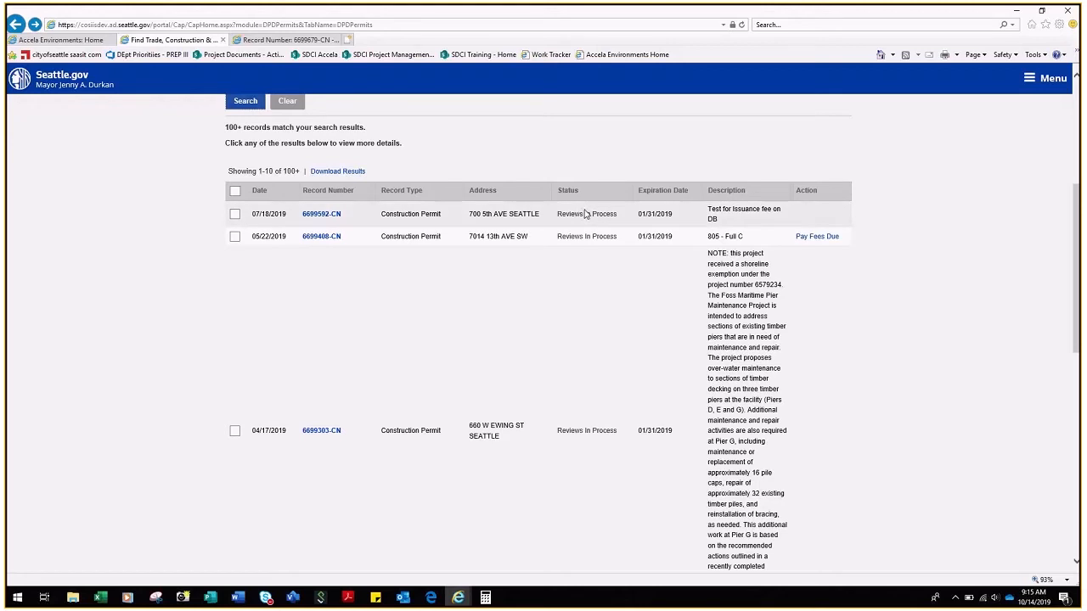
mouse_move(585, 210)
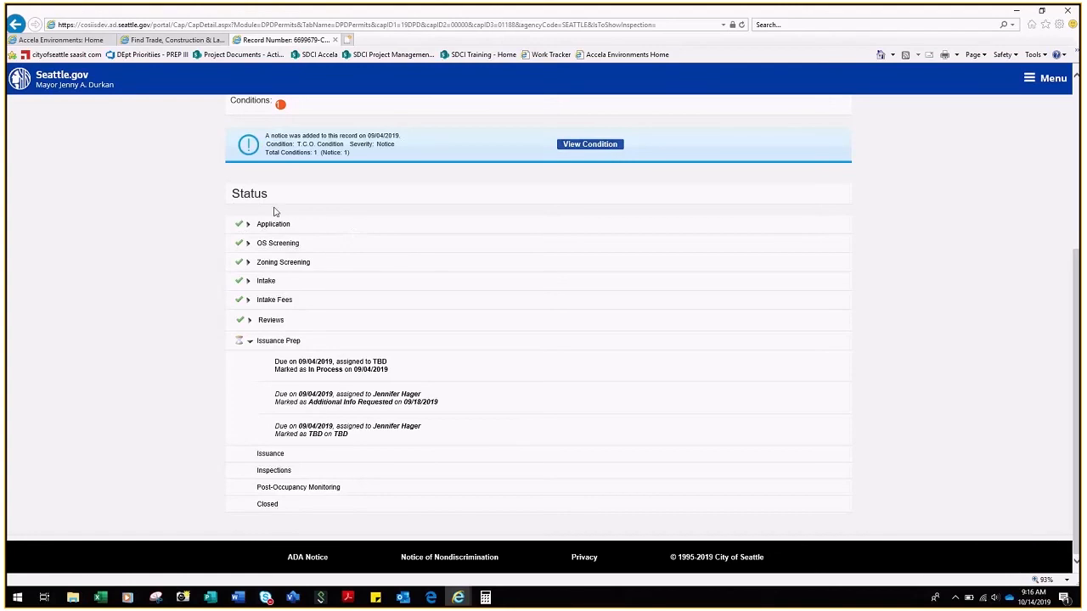
mouse_move(289, 197)
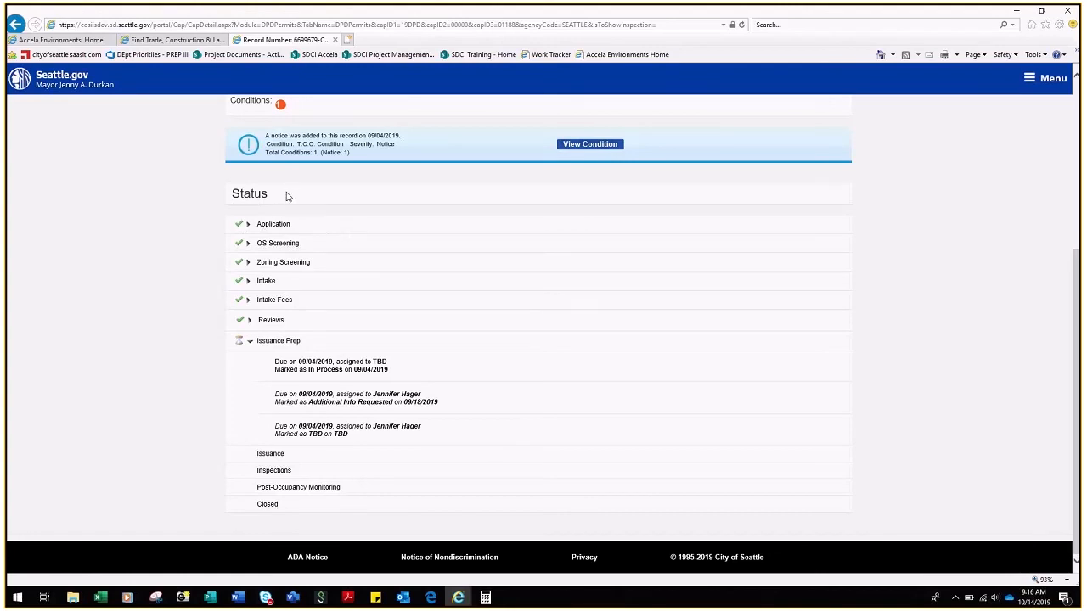
mouse_move(309, 229)
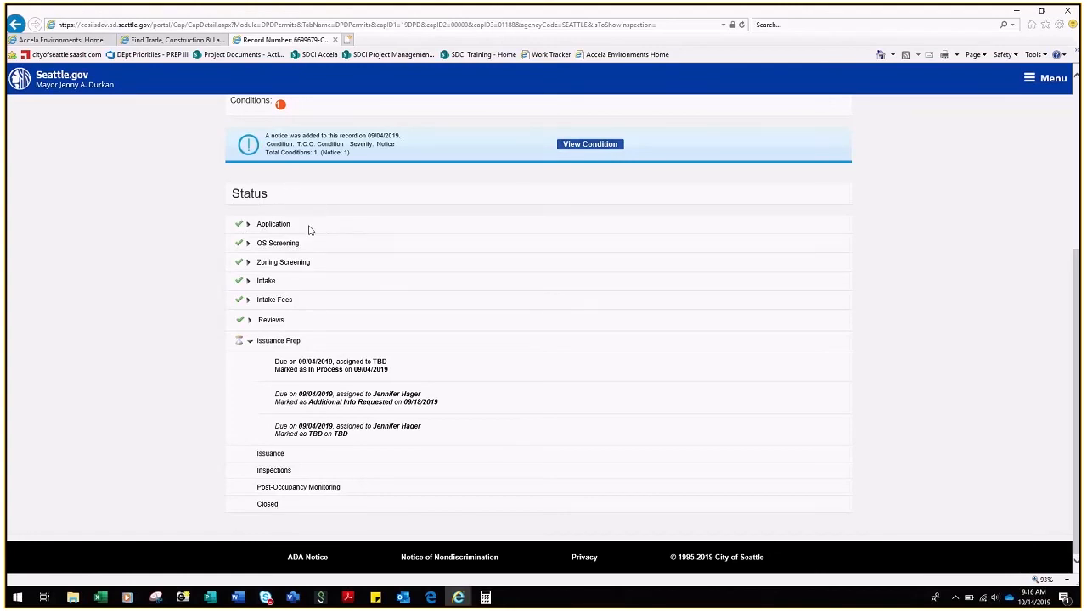
mouse_move(265, 237)
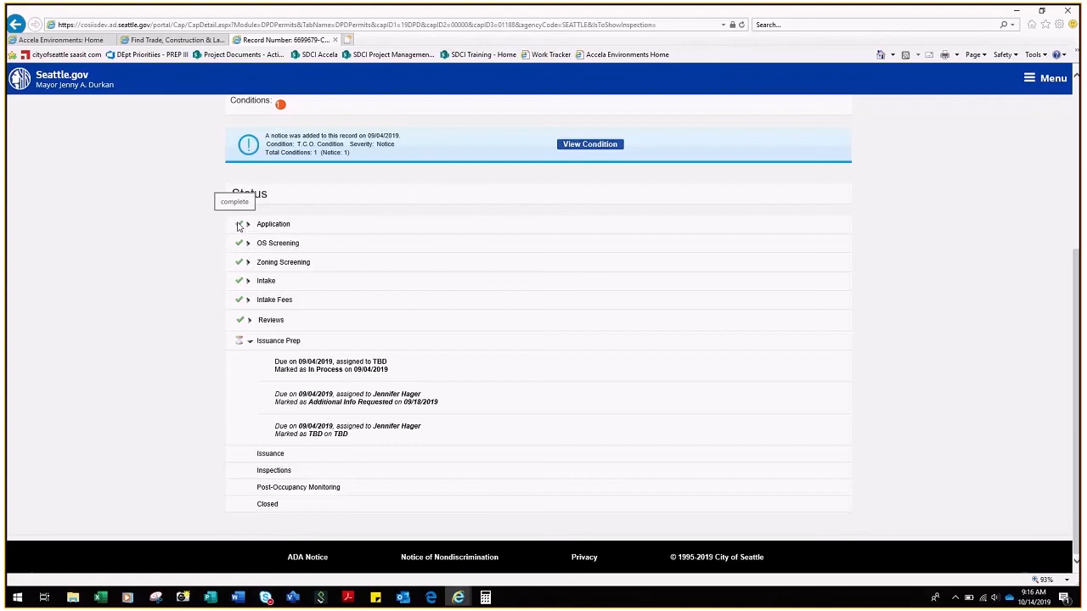
mouse_move(236, 333)
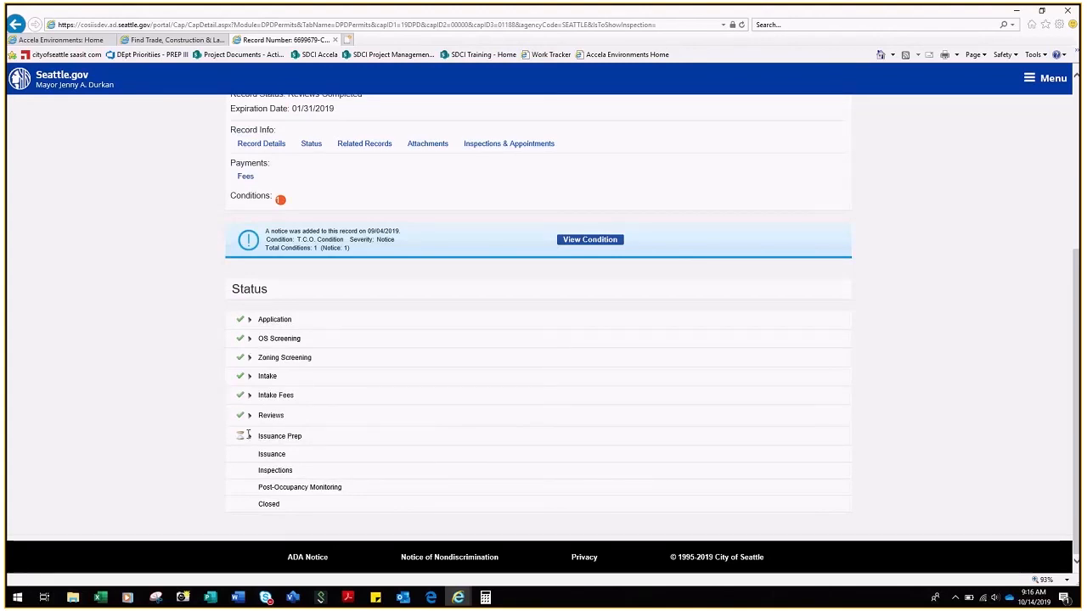
mouse_move(251, 434)
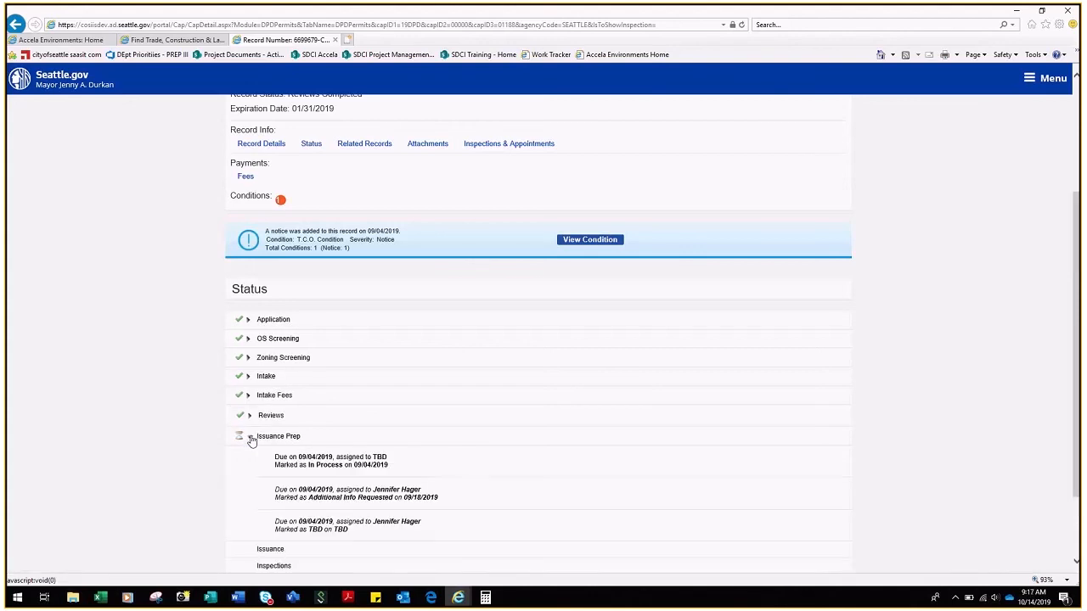
scroll("down", 3)
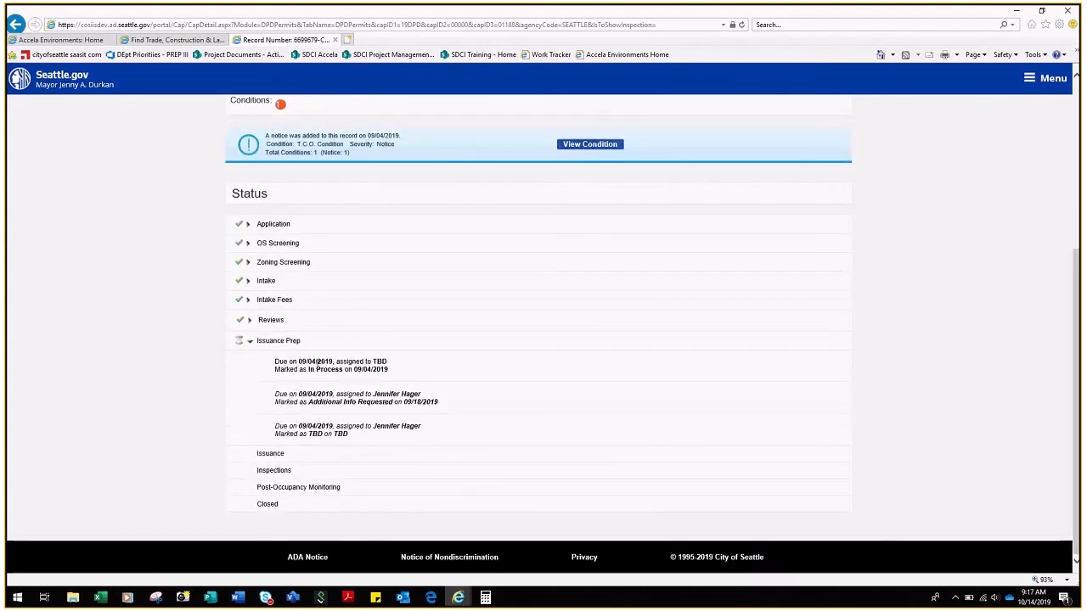